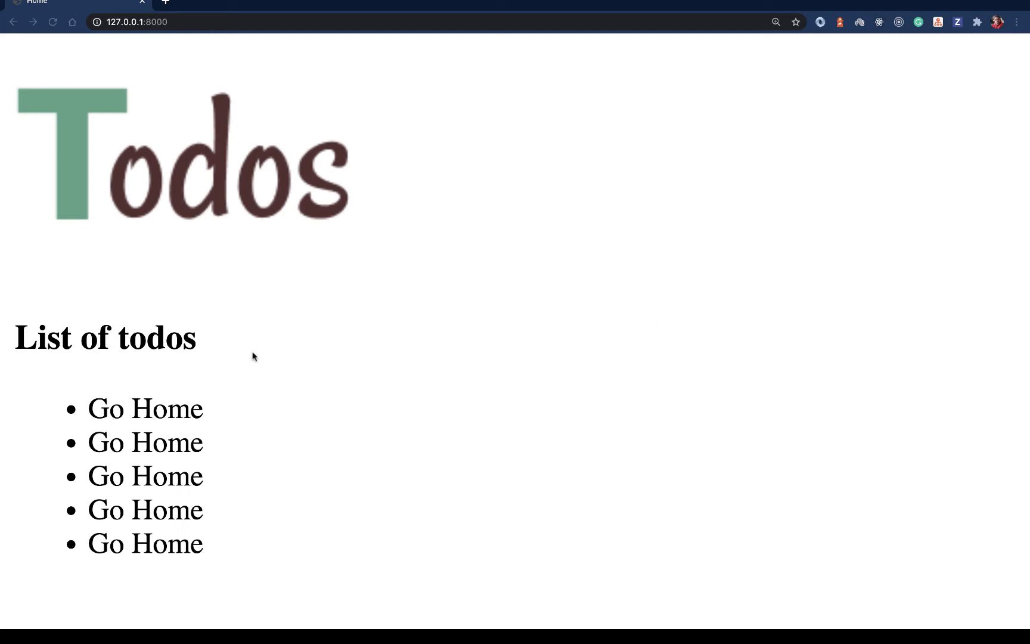
mouse_move(342, 334)
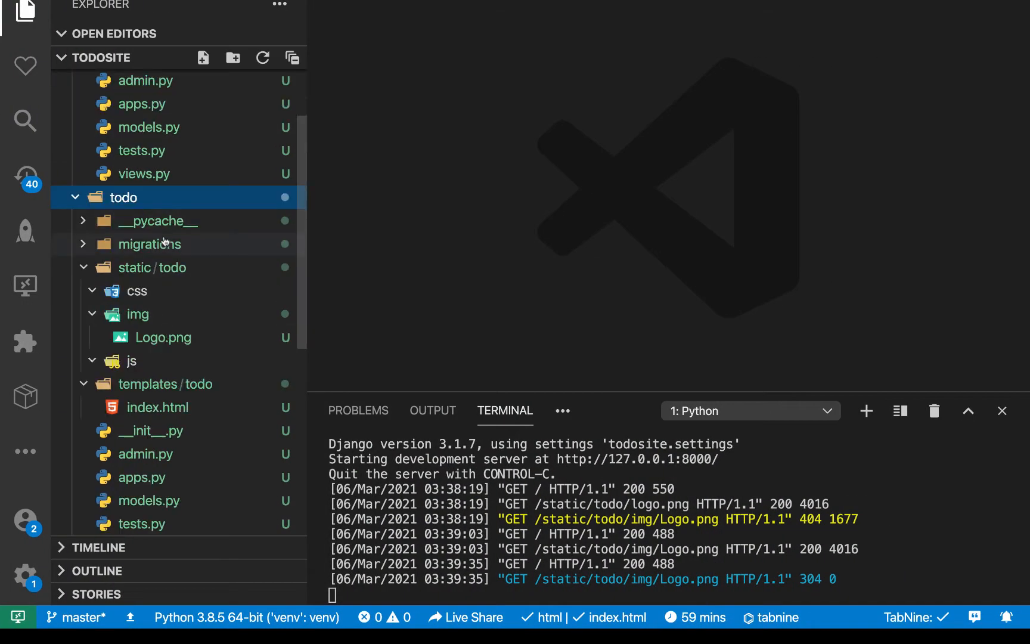
- Inspect the todo app's static folder in the Explorer and open manage.py
click(152, 267)
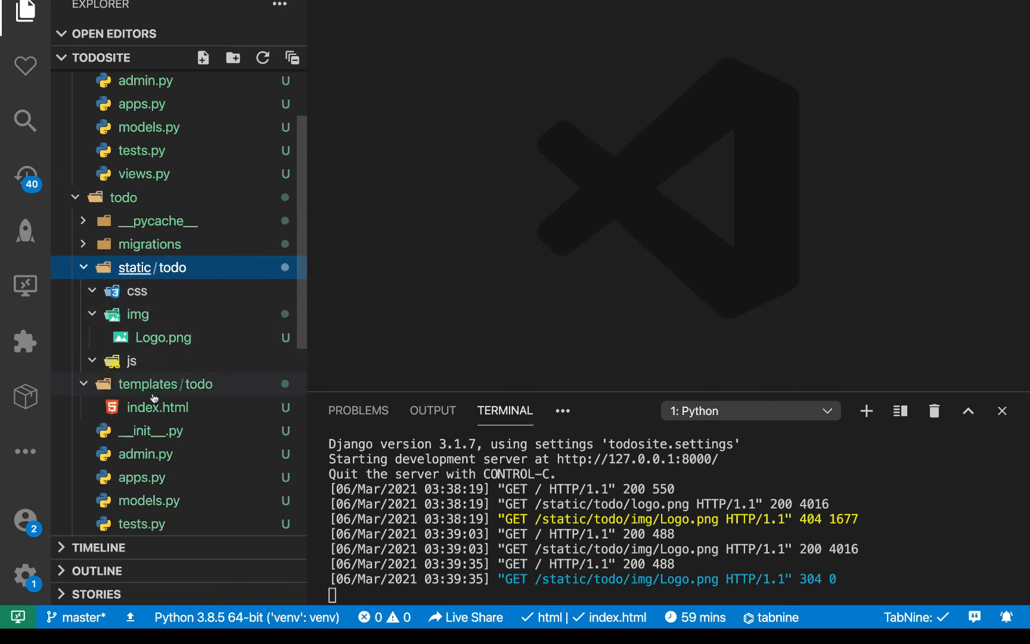
click(150, 268)
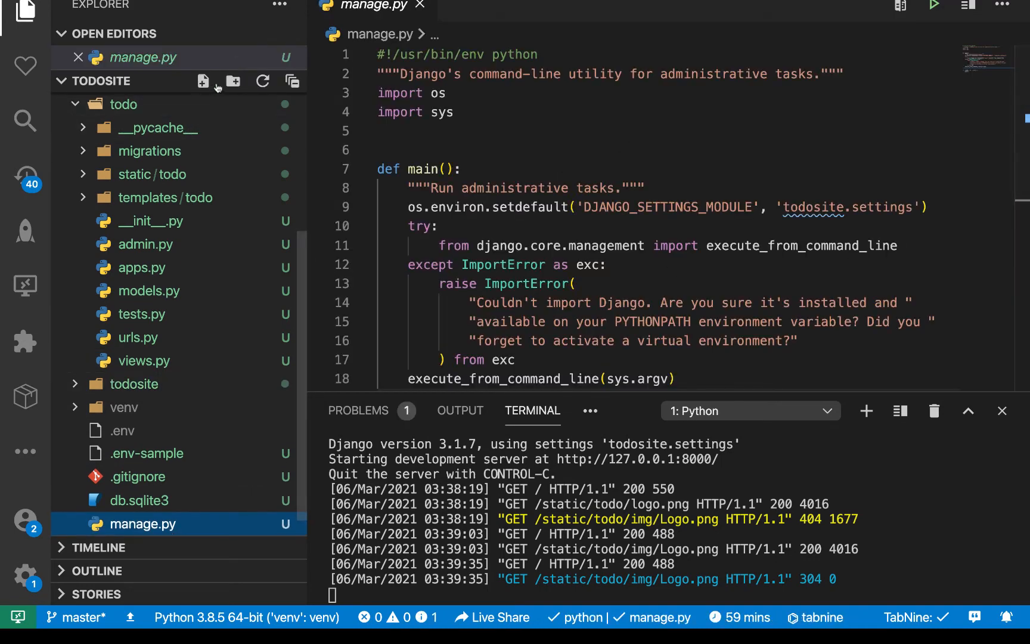
- Create a root 'templates' folder, then add 'todo' and 'authentication' folders inside it
text(TEMP)
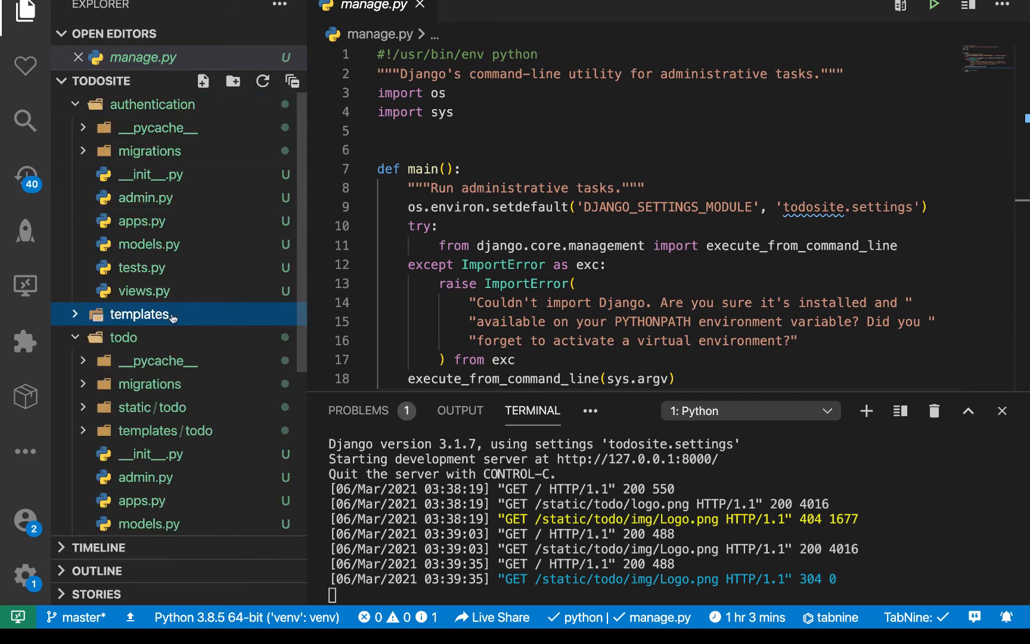
mouse_move(232, 81)
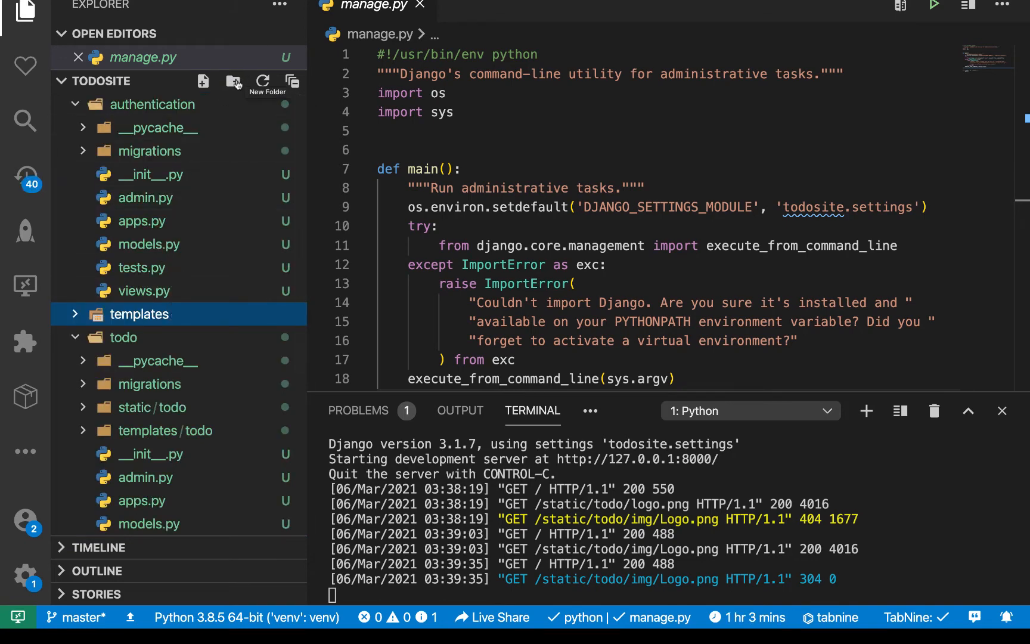
click(233, 81)
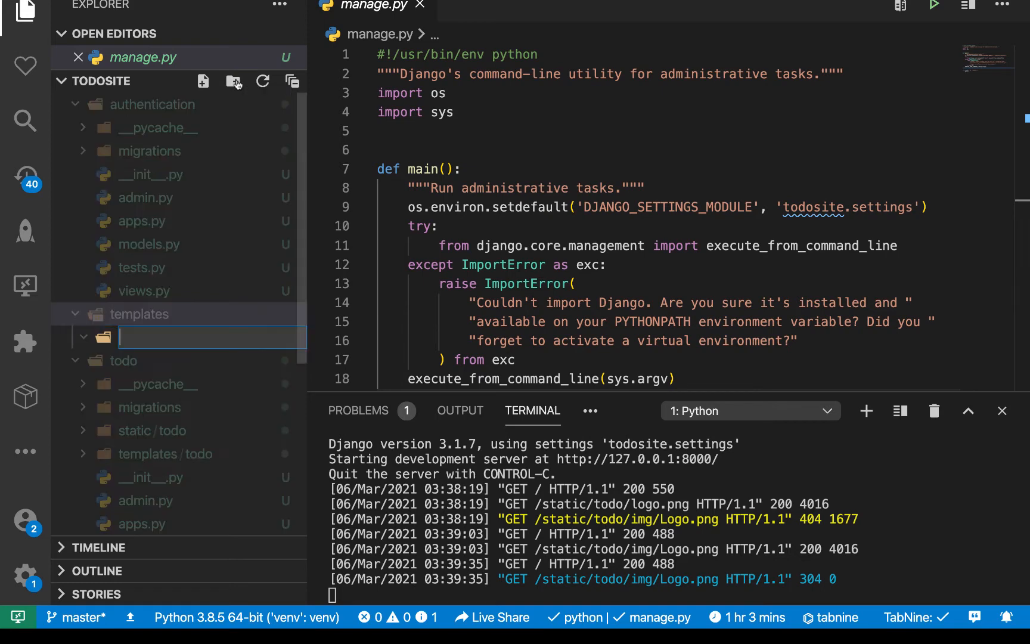
text(todos)
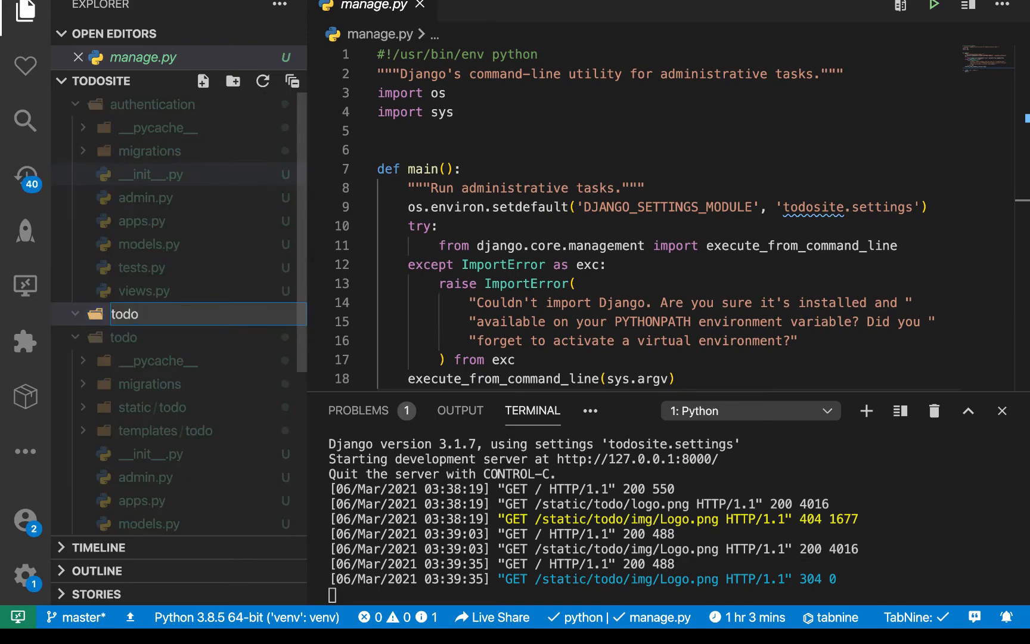
click(164, 315)
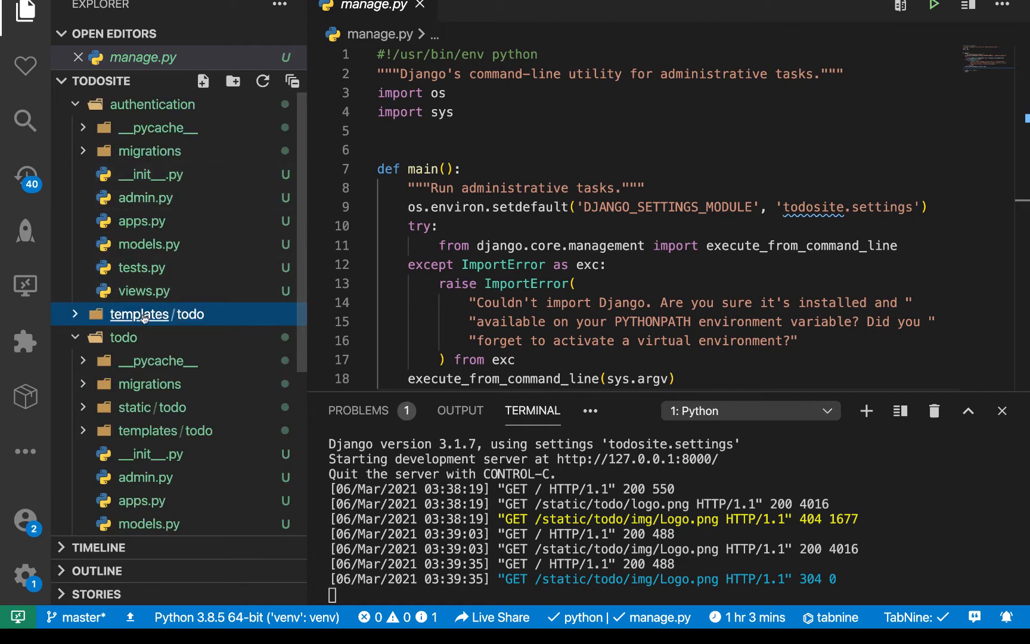
click(157, 314)
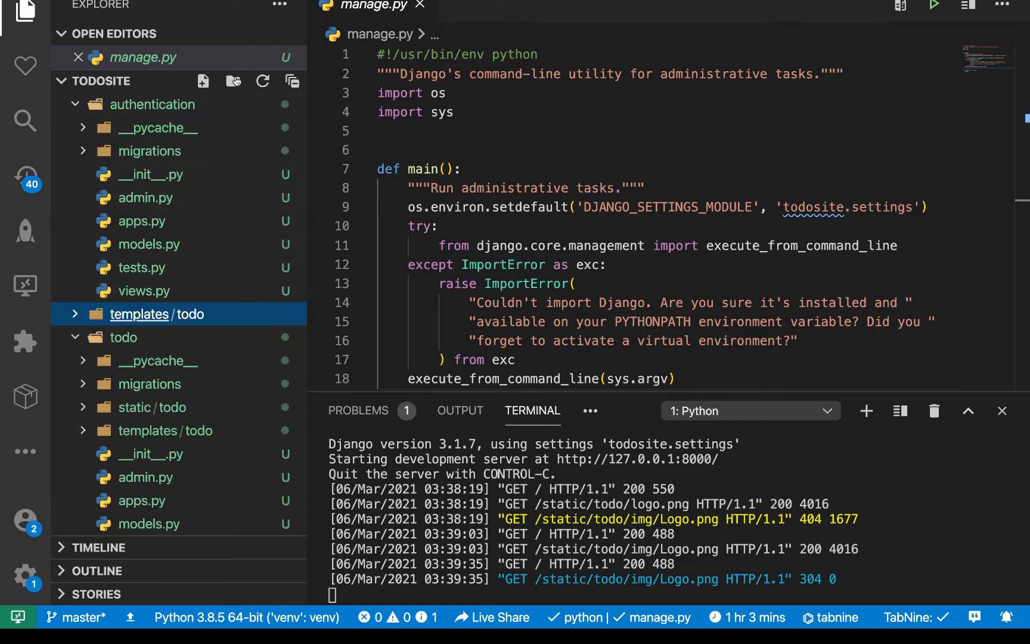
text(authentication)
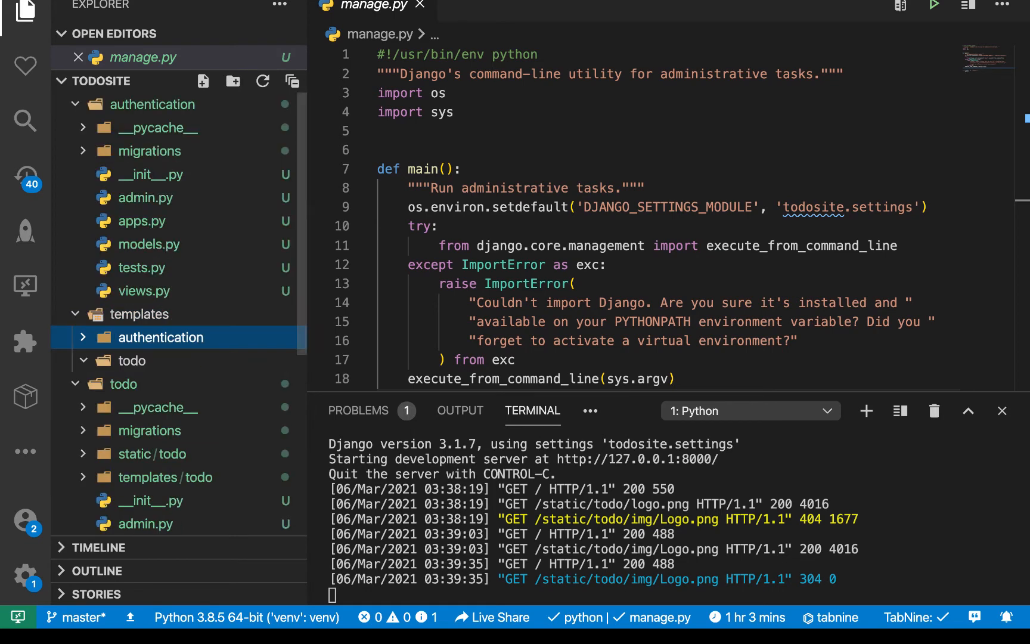
- Move index.html from todo/templates/todo into templates/todo and remove the app's templates folder
click(133, 360)
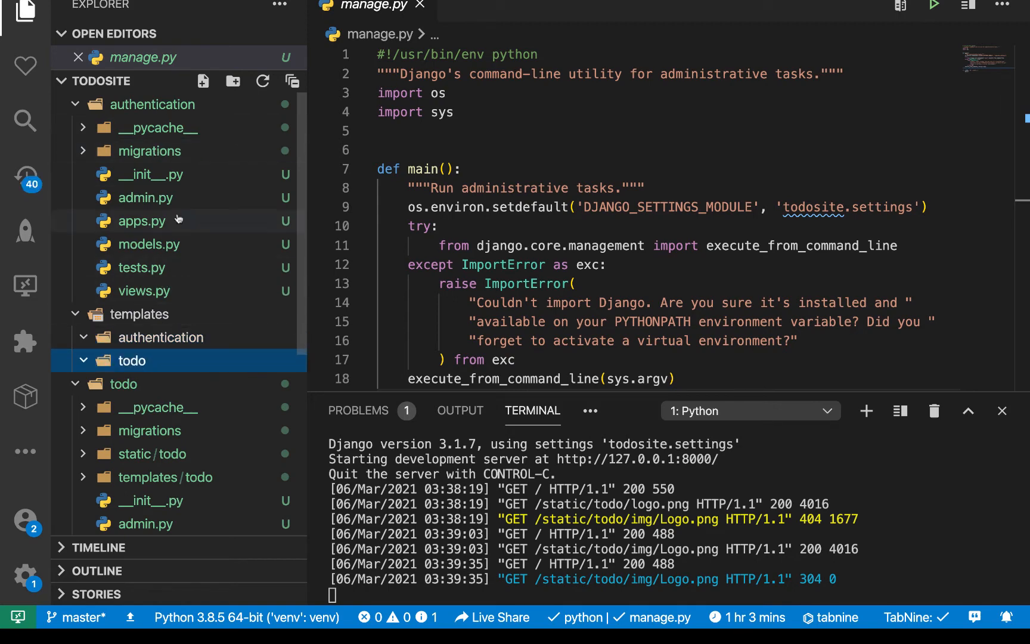
mouse_move(171, 177)
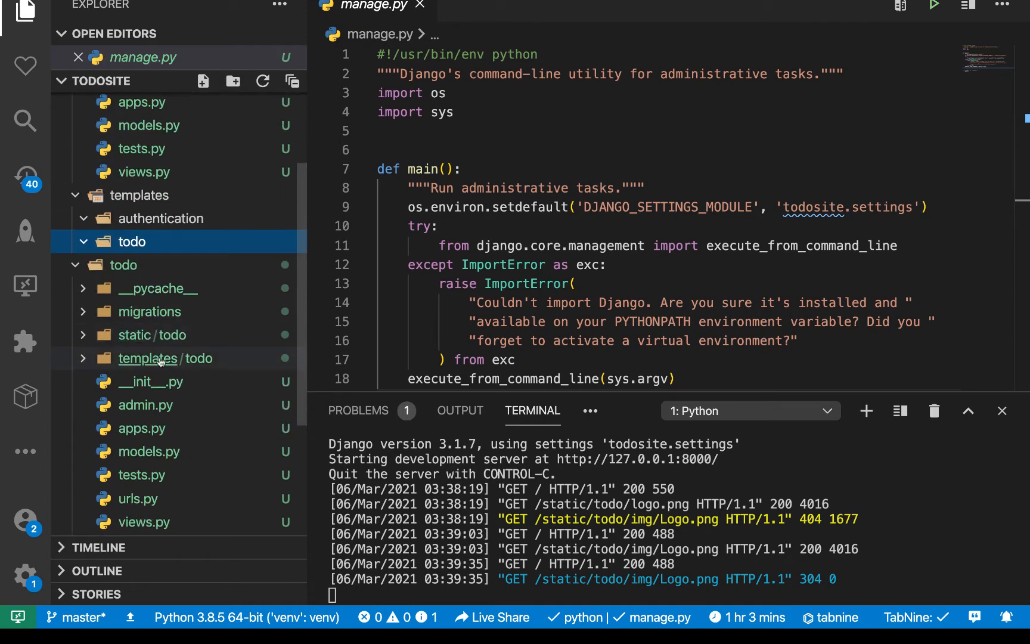
click(165, 358)
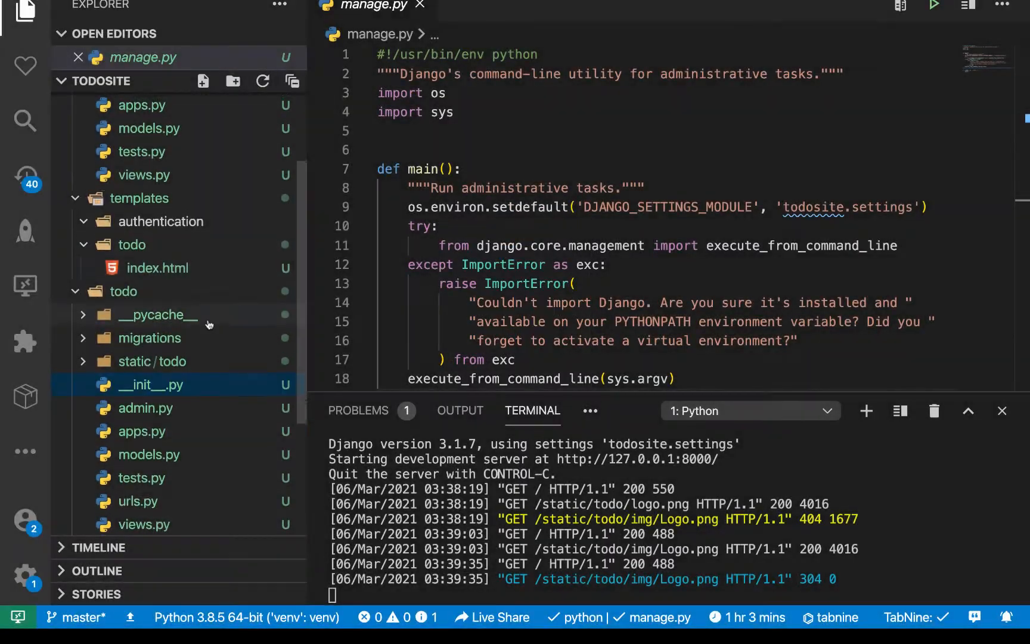
- Create empty register.html and login.html files in templates/authentication
right_click(160, 307)
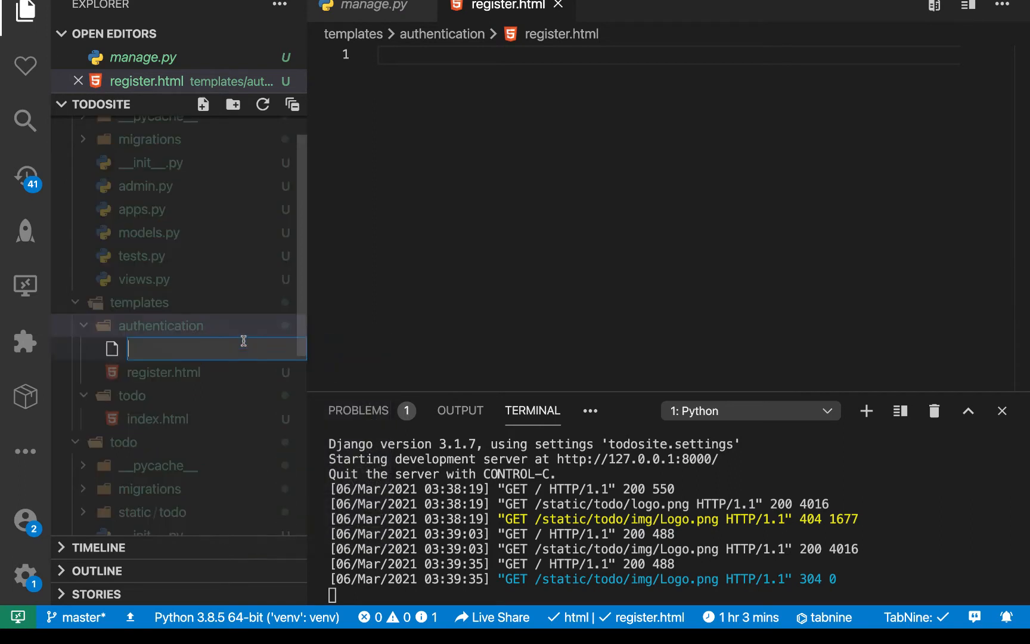
text(login)
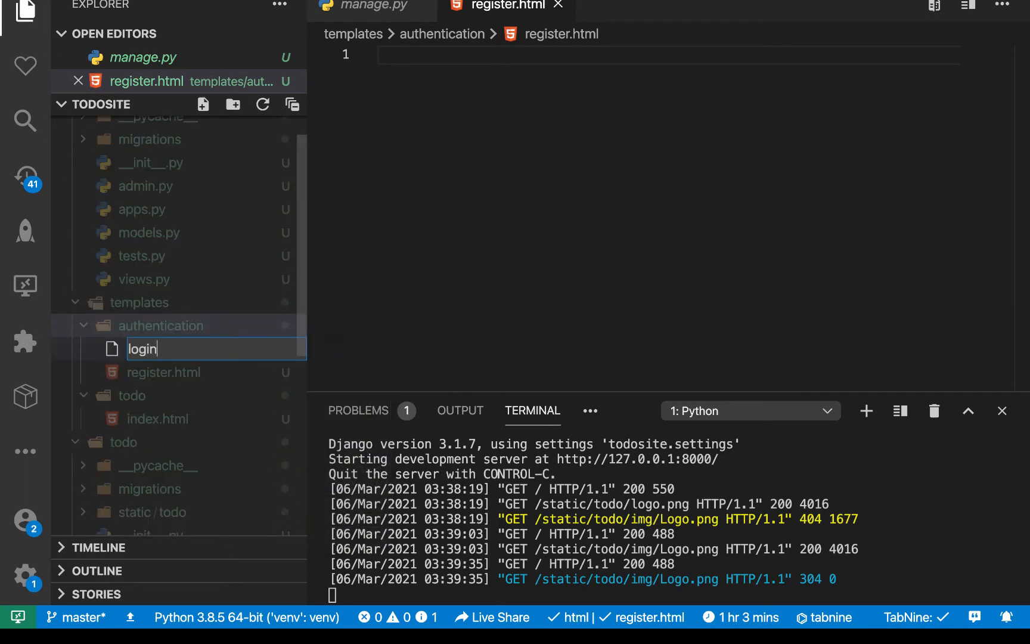
text(.ht)
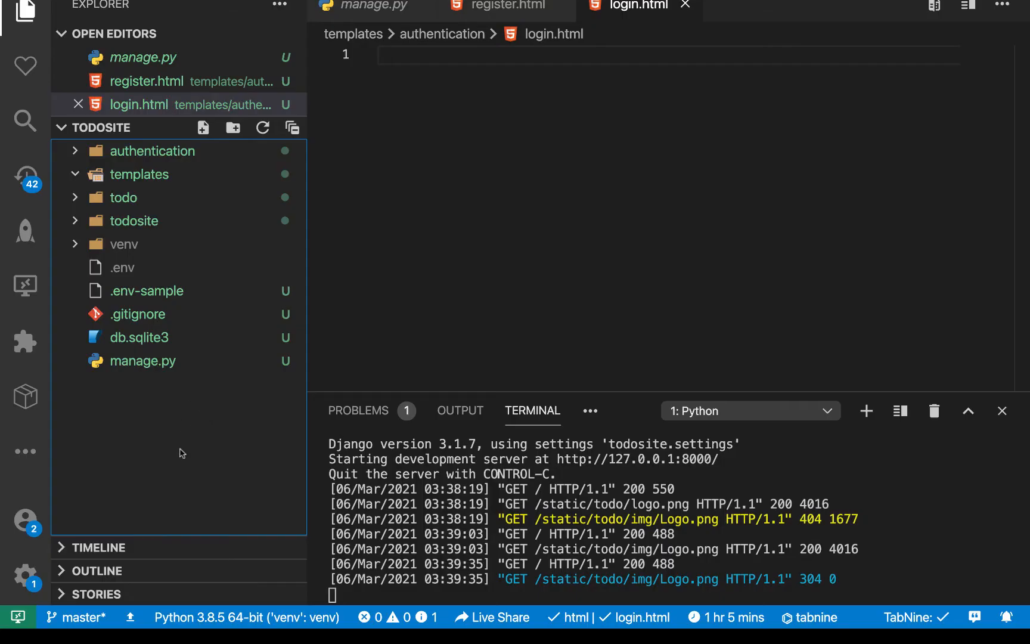
mouse_move(188, 424)
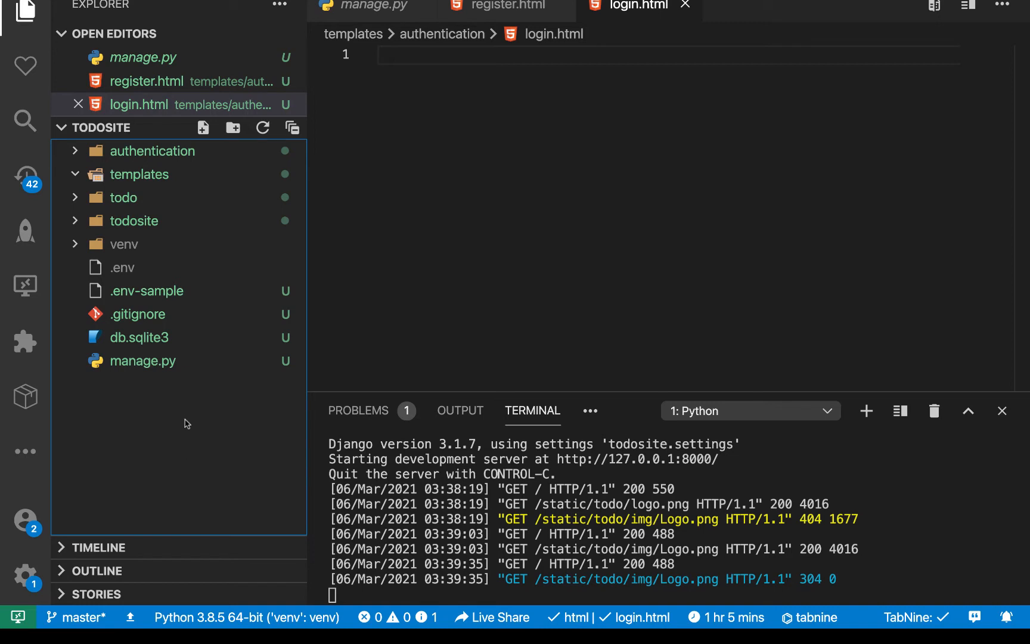
- Open todosite/settings.py and go to the STATIC_URL line at the bottom
click(134, 221)
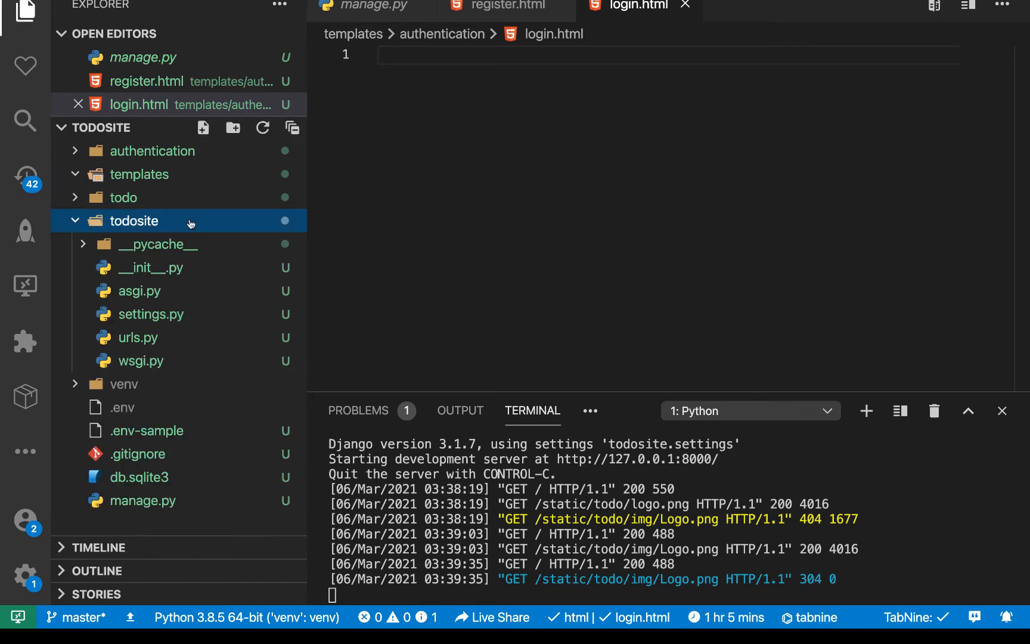
click(150, 314)
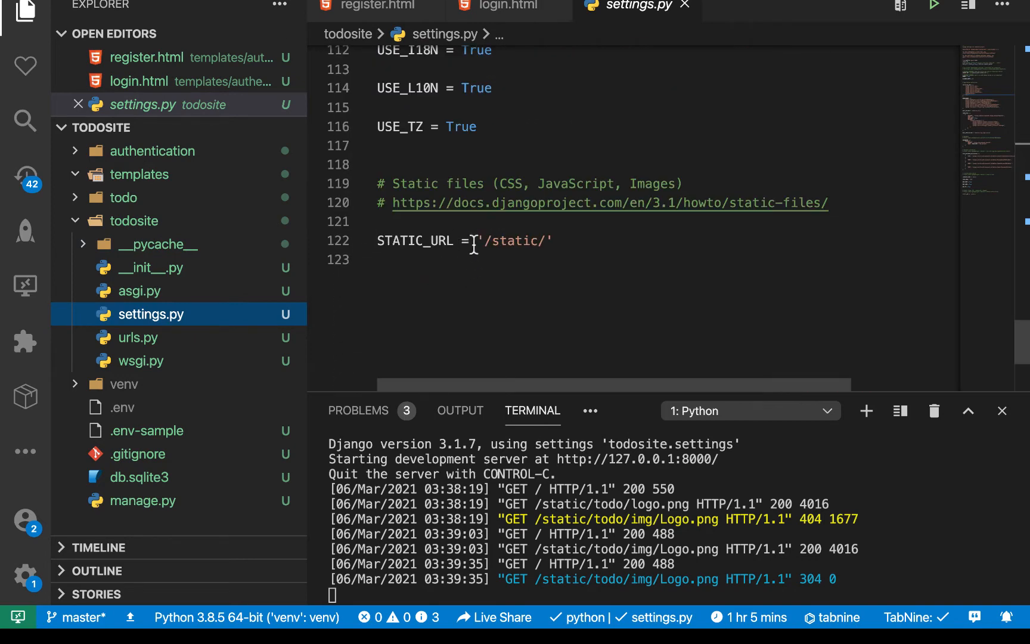
mouse_move(449, 266)
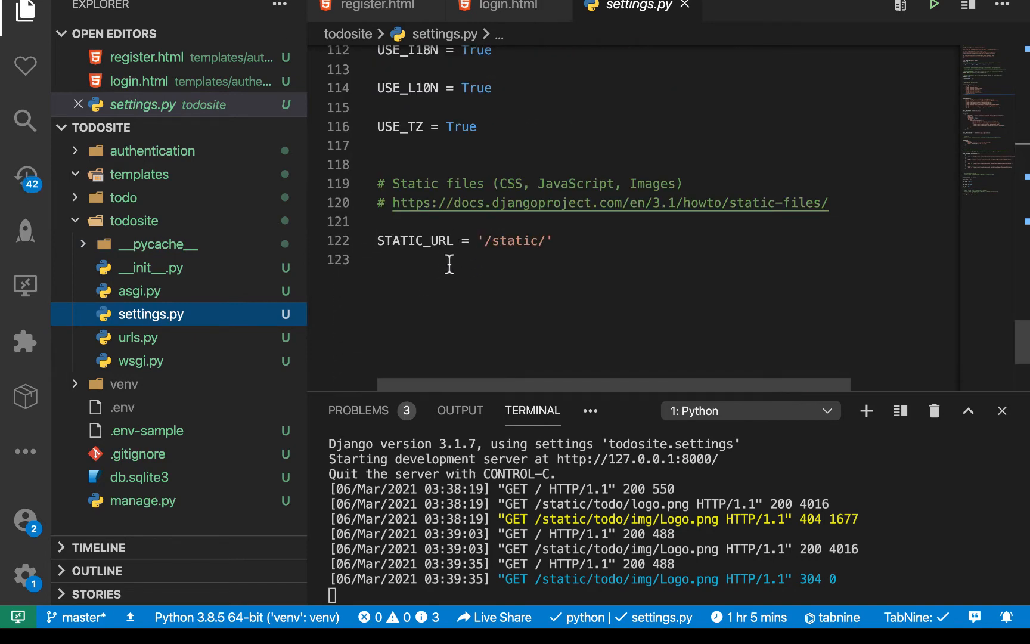
triple_click(465, 240)
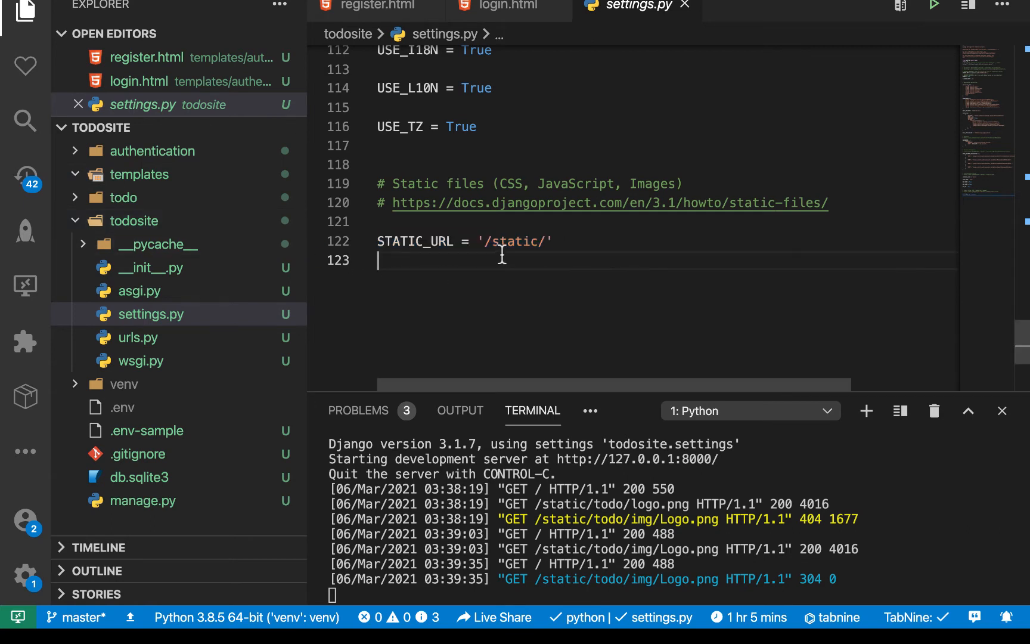
mouse_move(500, 240)
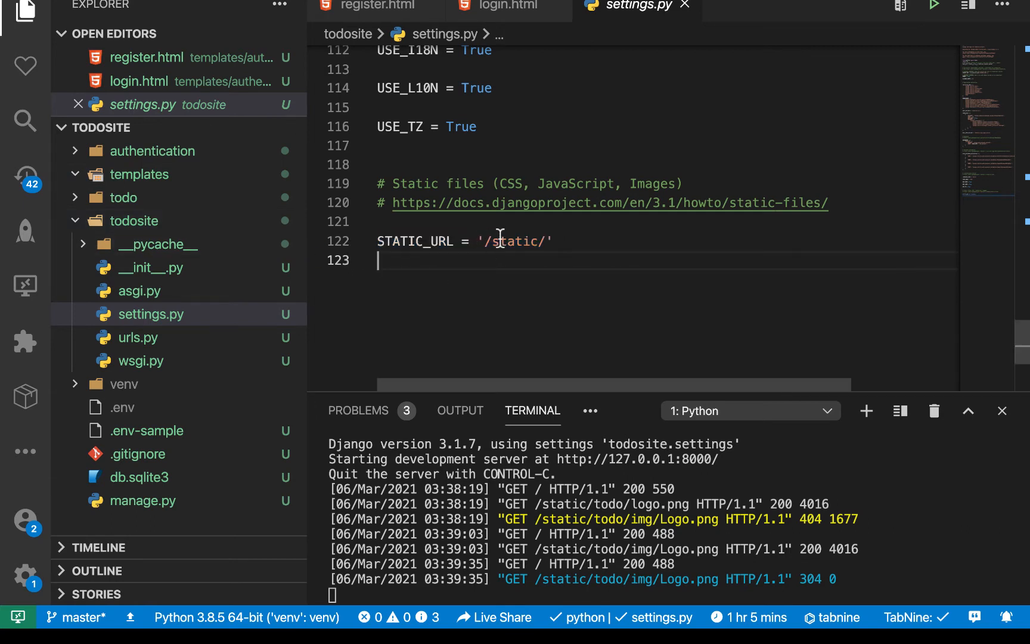
- Collapse and re-expand todosite, then expand the todo app folder to show static/todo
click(134, 220)
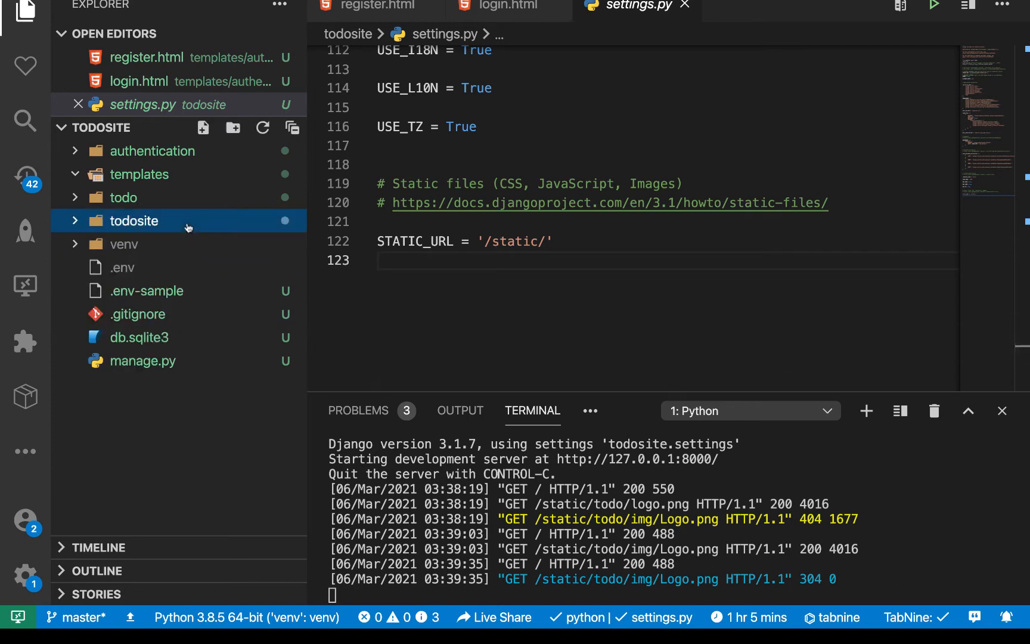
click(134, 220)
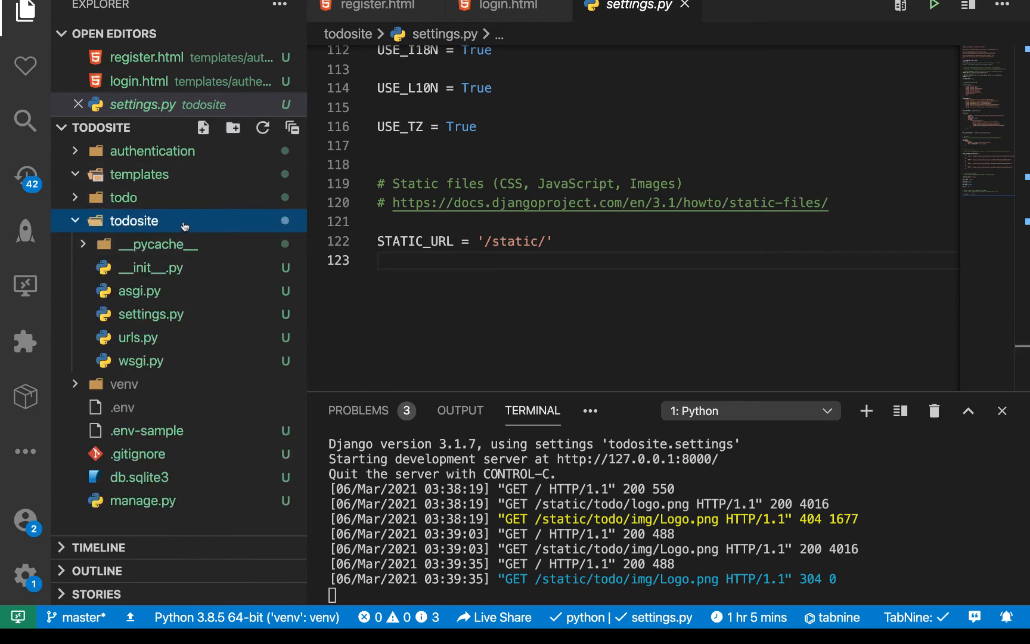
mouse_move(186, 212)
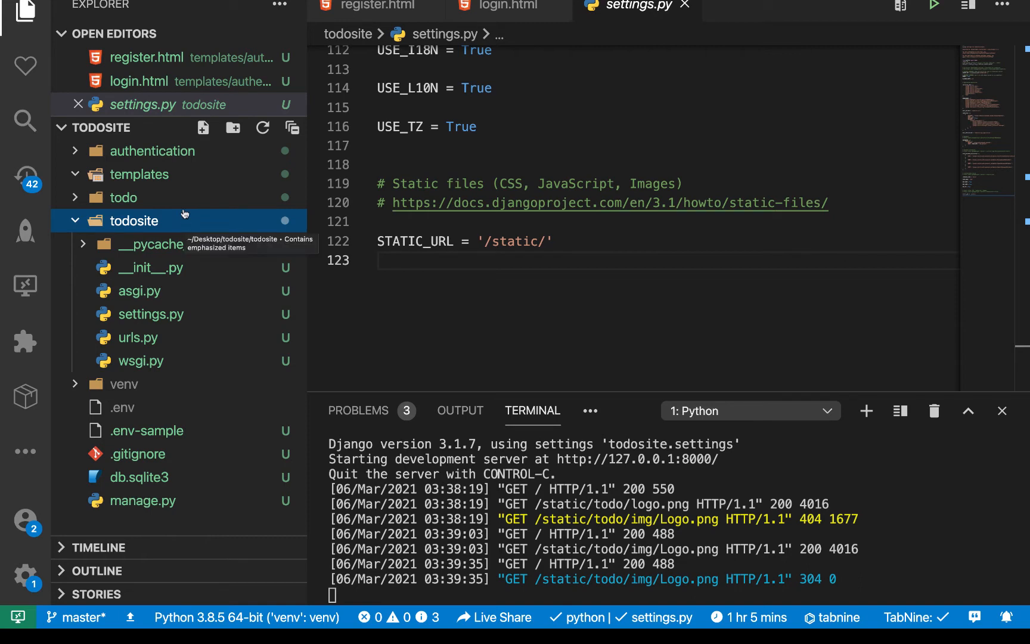
mouse_move(167, 202)
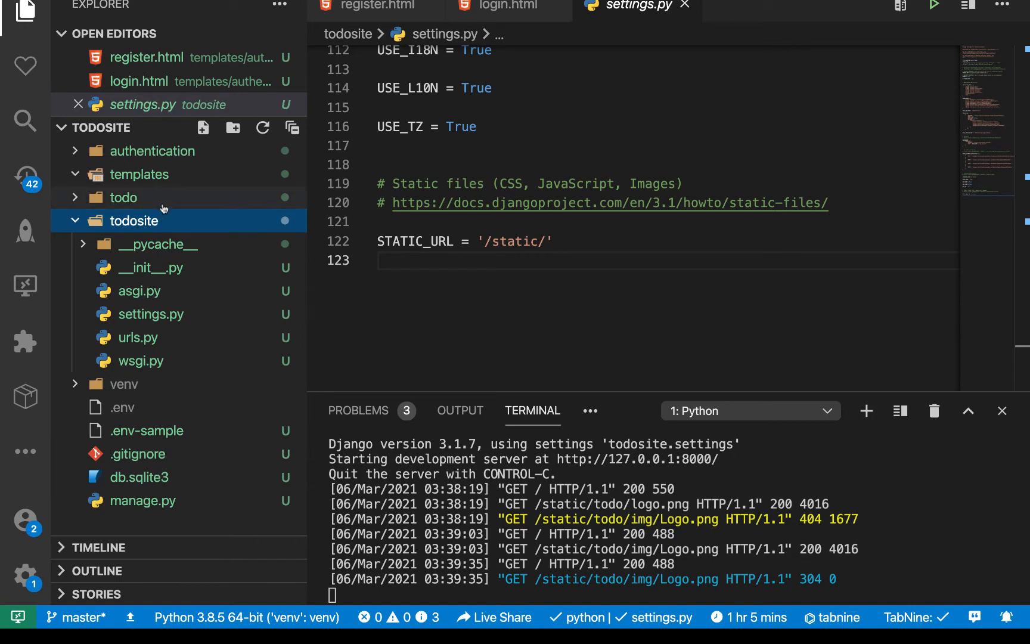
click(123, 198)
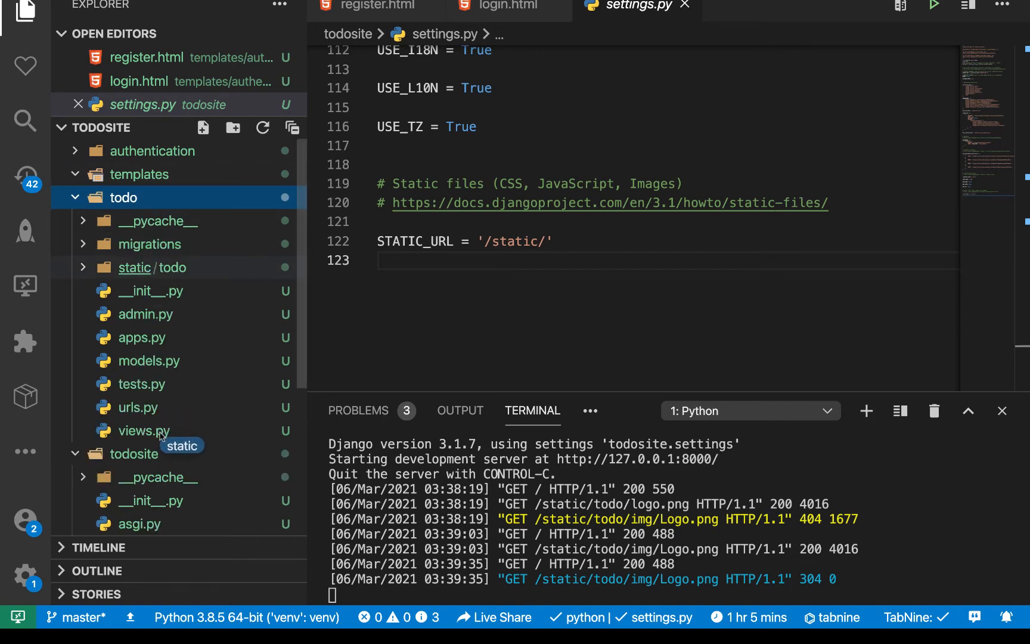
scroll(down, 3)
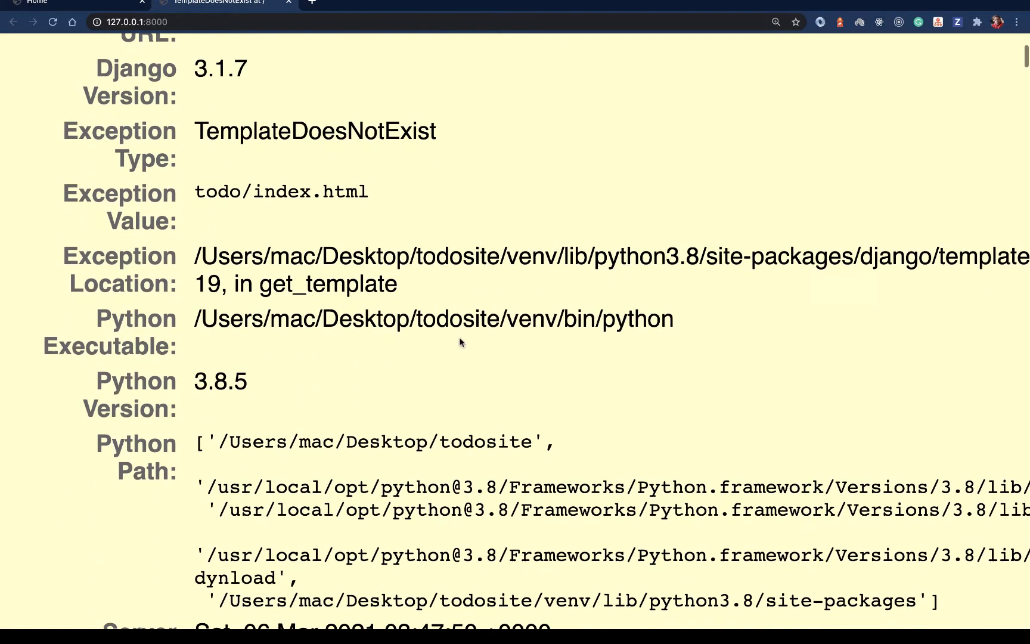
- Scroll through Chrome's TemplateDoesNotExist error page for todo/index.html
scroll(up, 3)
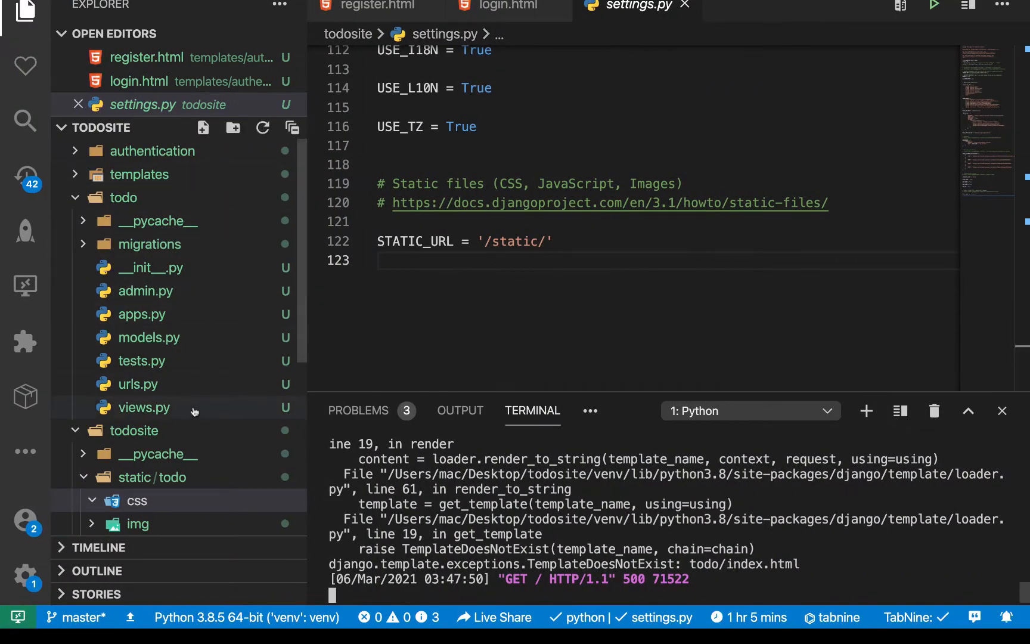
- Check the todo app's views.py, then open settings.py and scroll to TEMPLATES
click(142, 408)
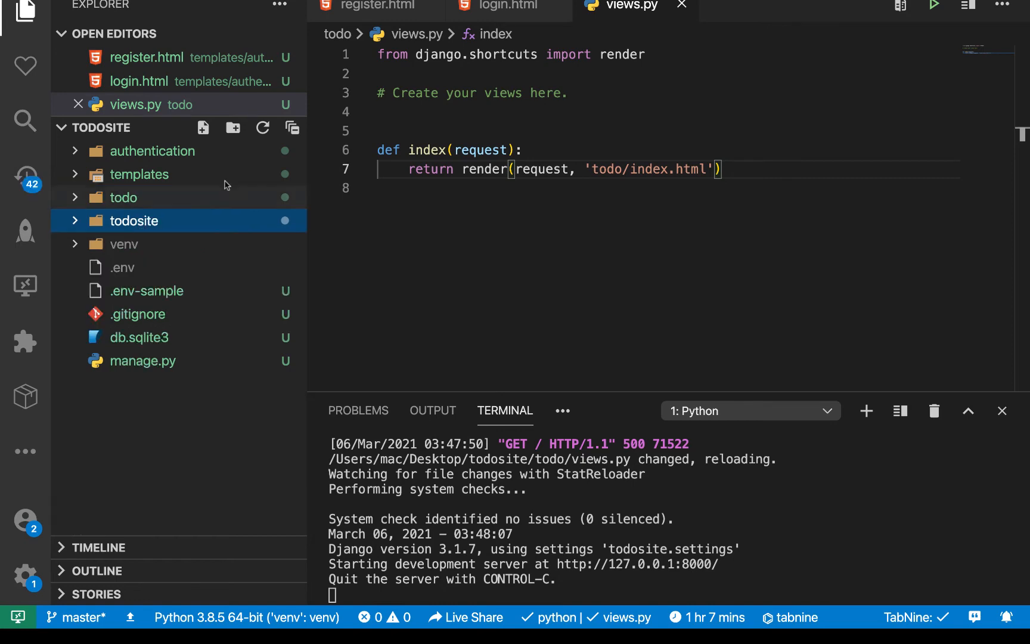
click(134, 220)
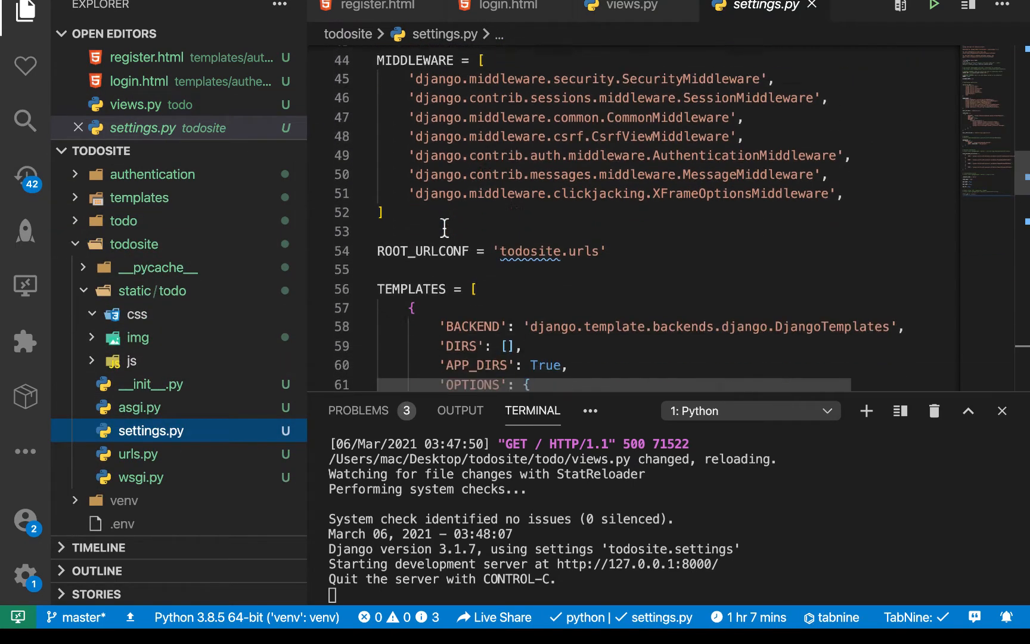
scroll(down, 3)
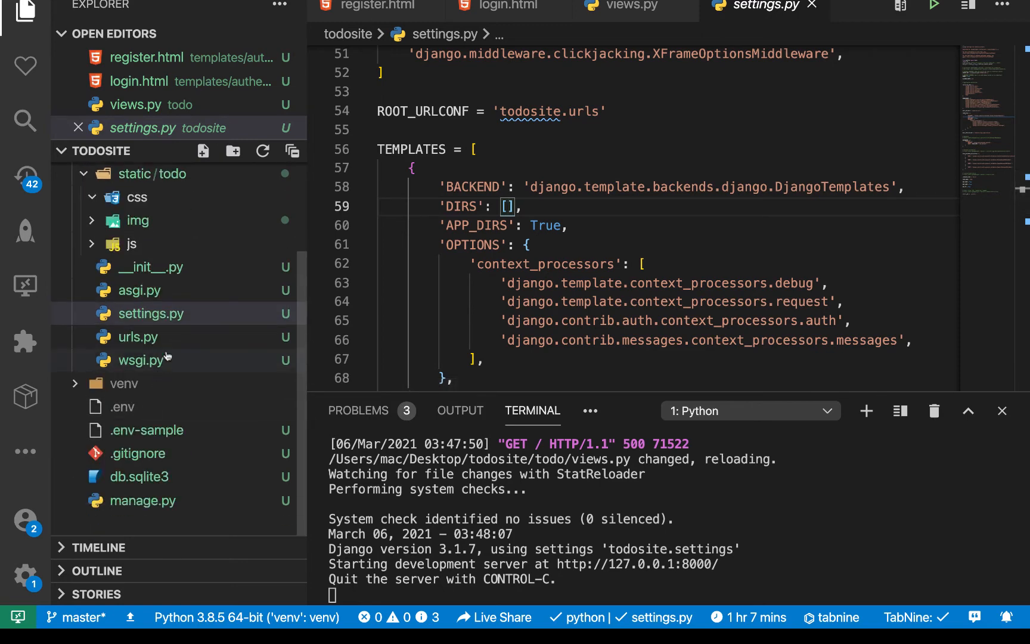
- Set TEMPLATES 'DIRS' to [os.path.join(BASE_DIR, 'templates')] and save settings.py
text(os.)
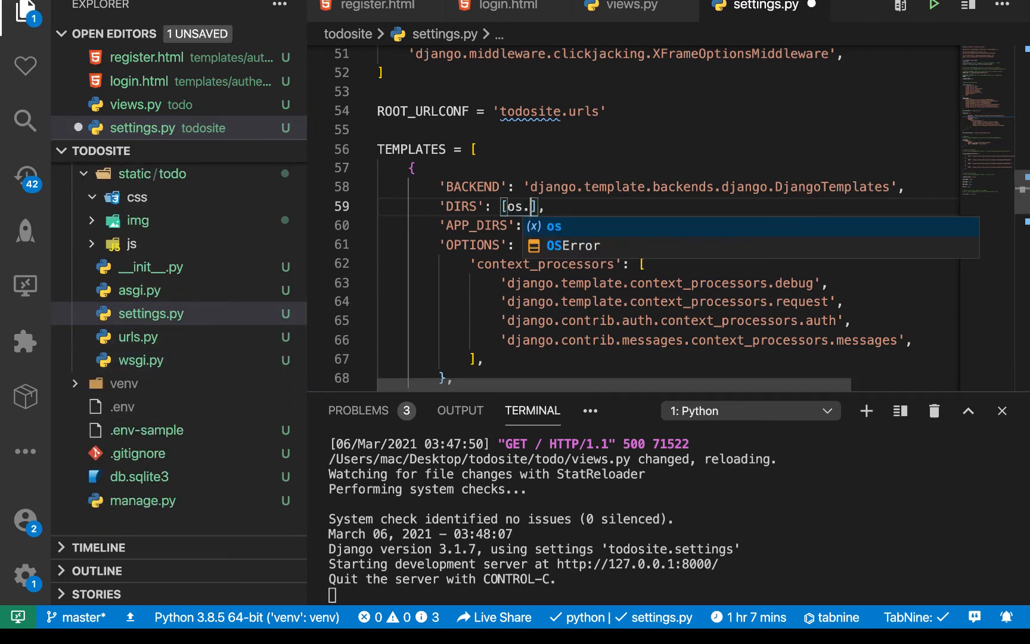
text(path.join()
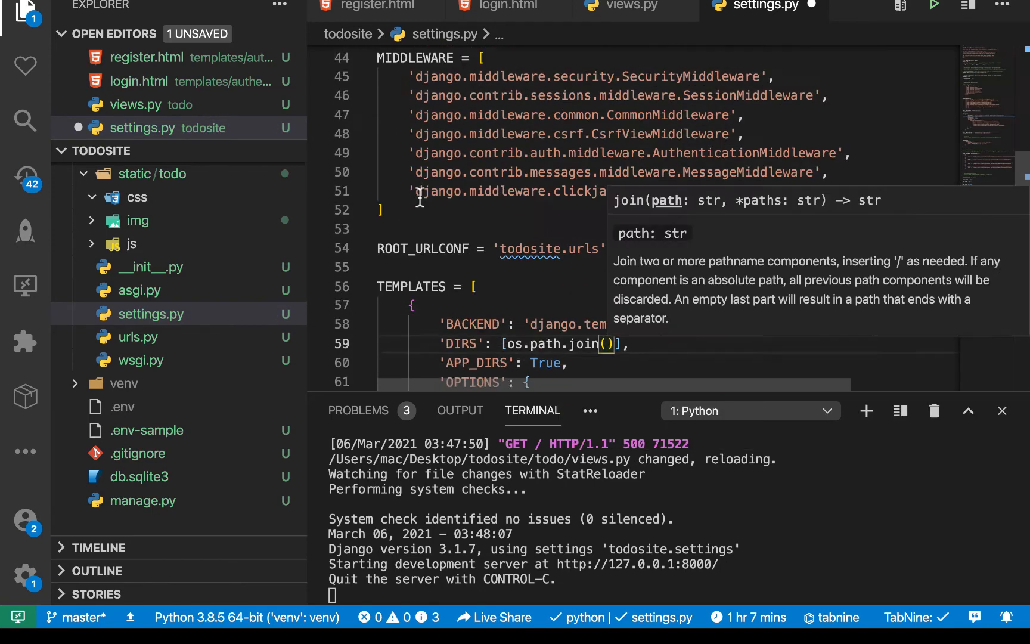
scroll(up, 3)
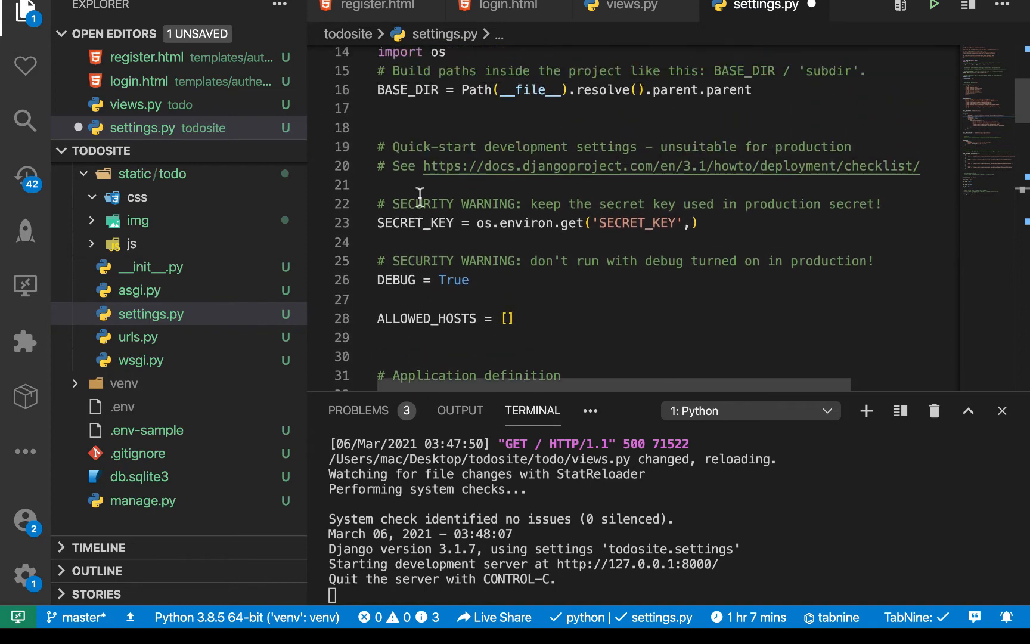
double_click(406, 151)
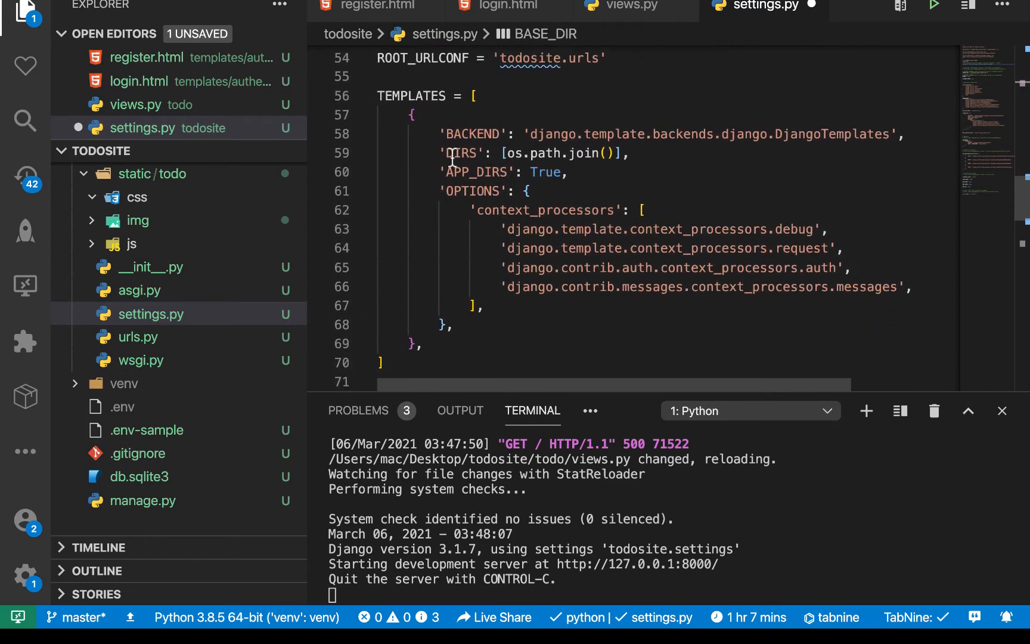
text(BASE_DIR,)
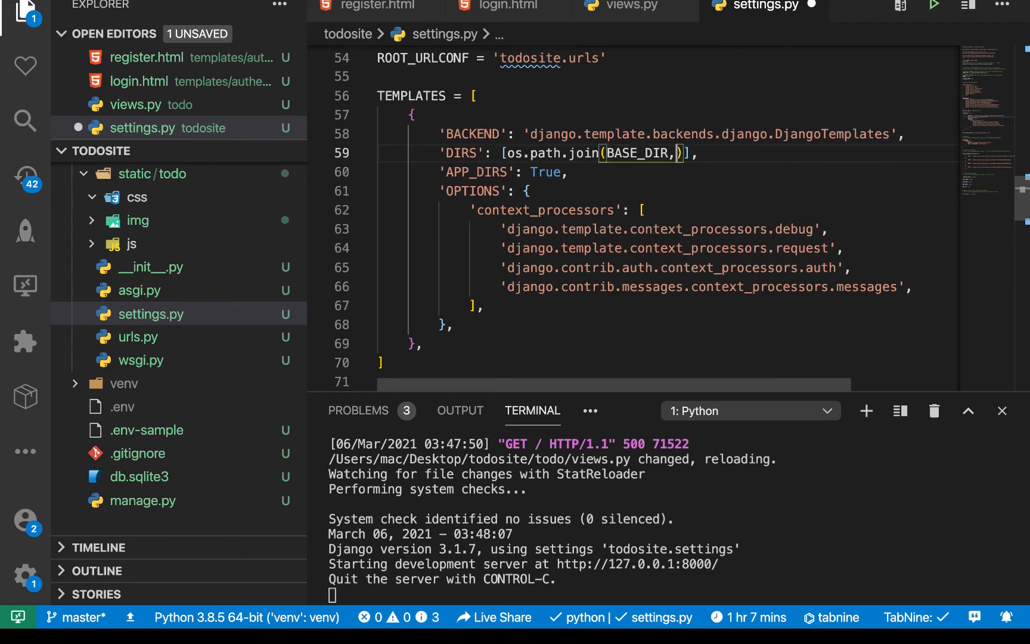
text(;)
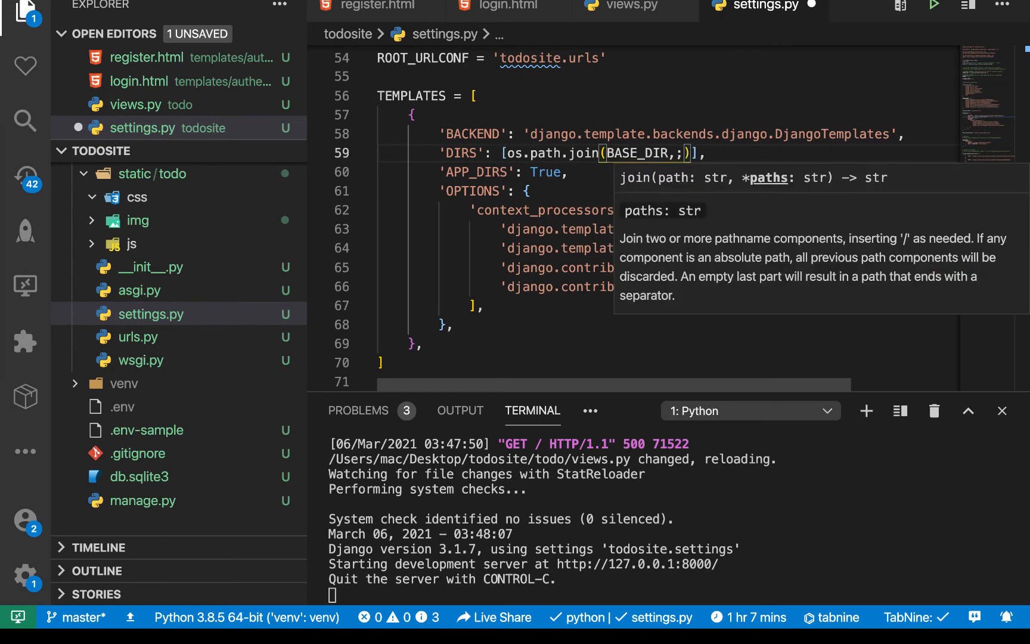
text('temp')
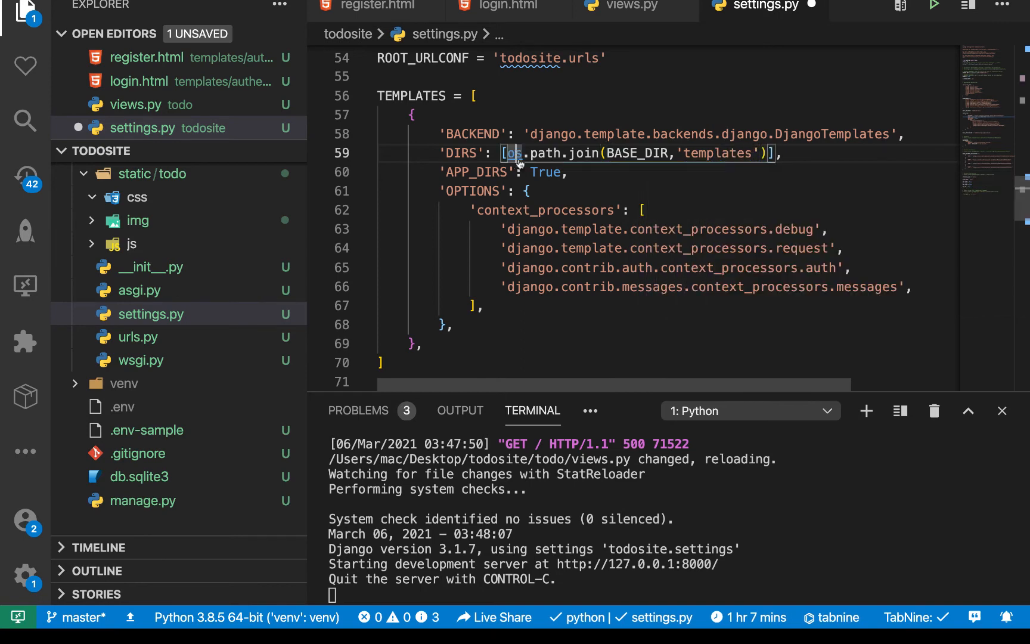
key(ctrl+s)
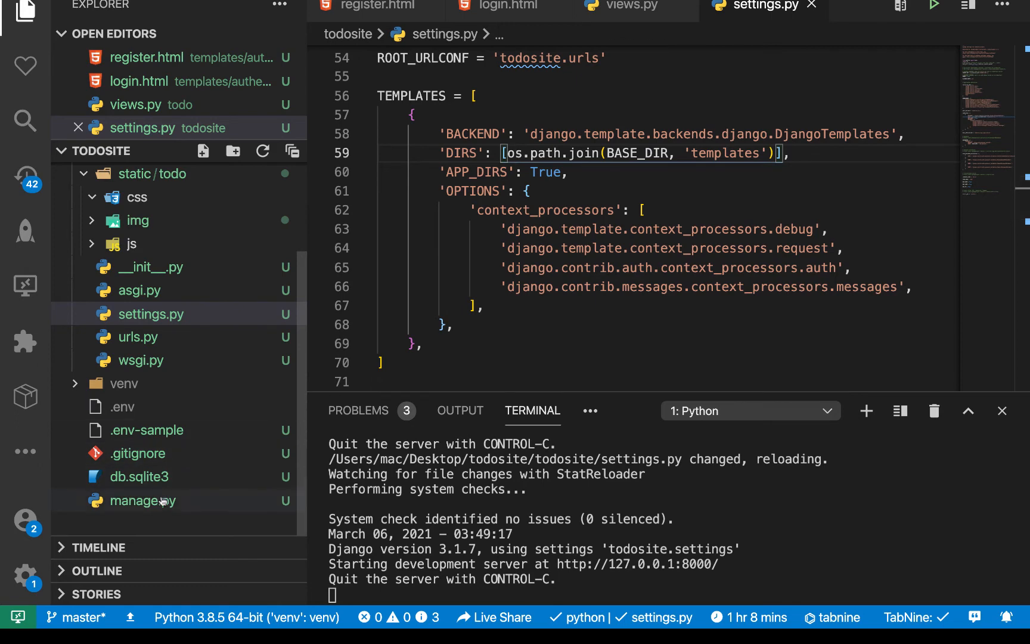
click(107, 174)
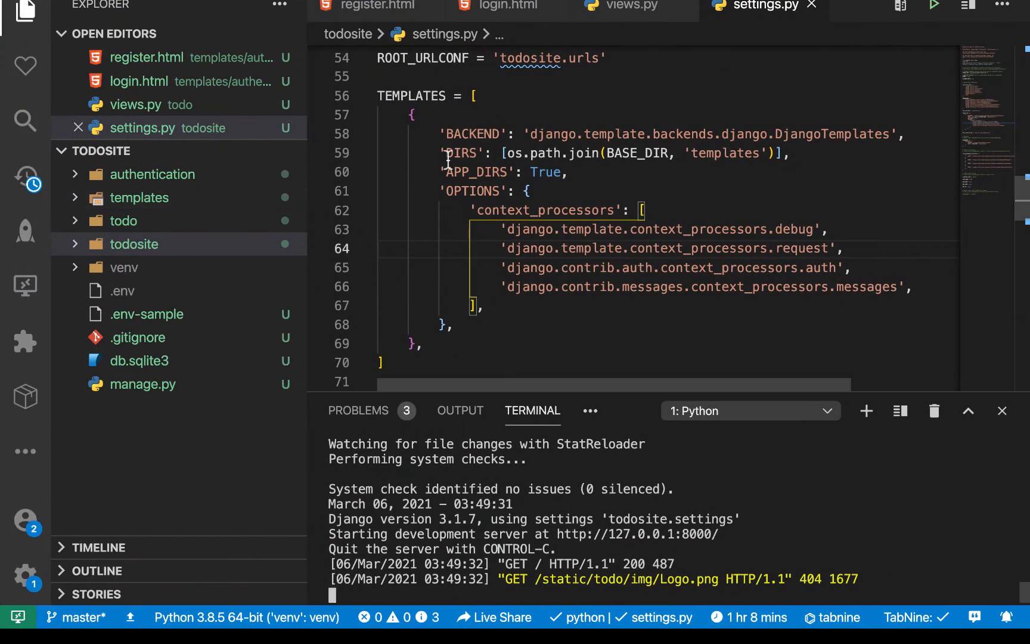
scroll(down, 3)
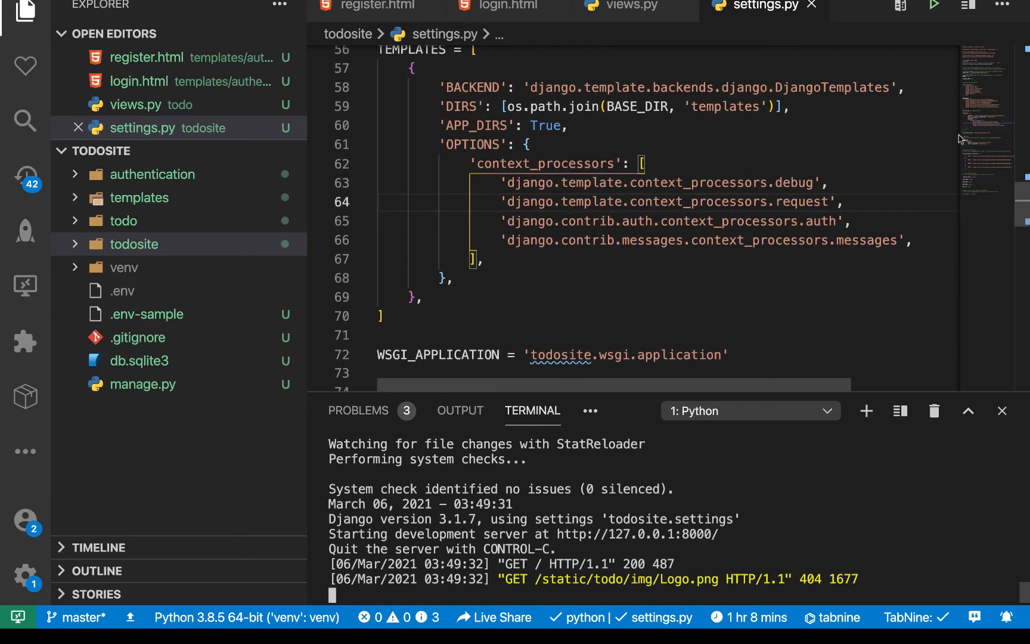
mouse_move(717, 277)
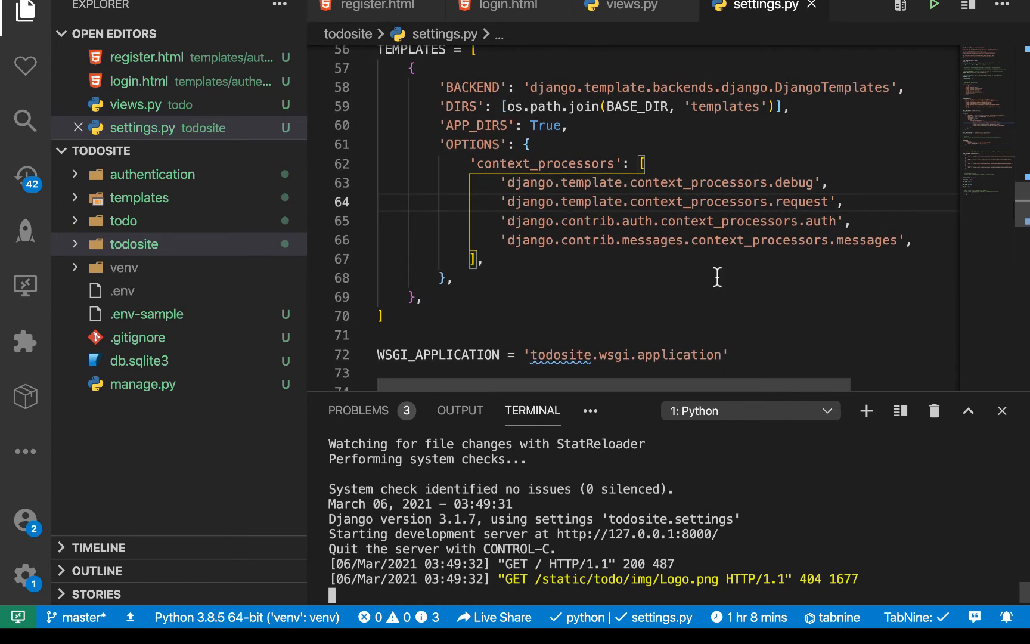
click(134, 244)
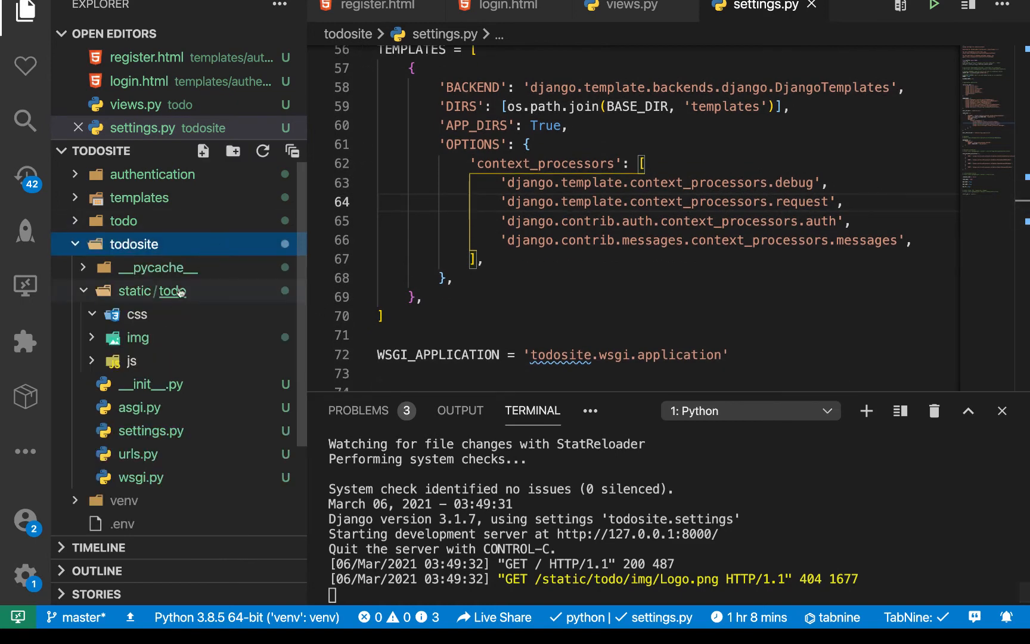
mouse_move(222, 290)
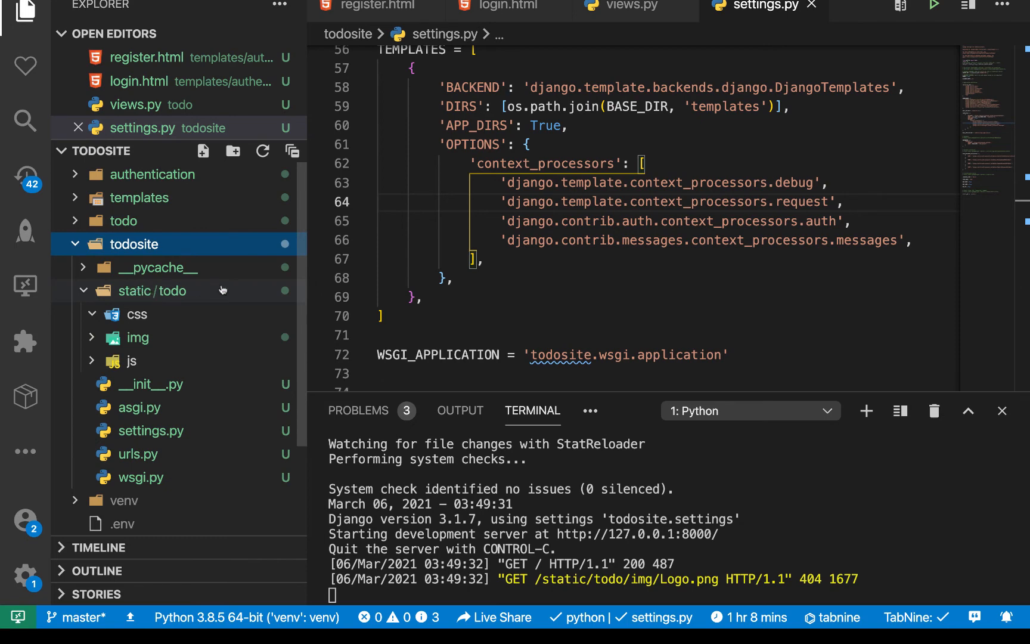
scroll(down, 3)
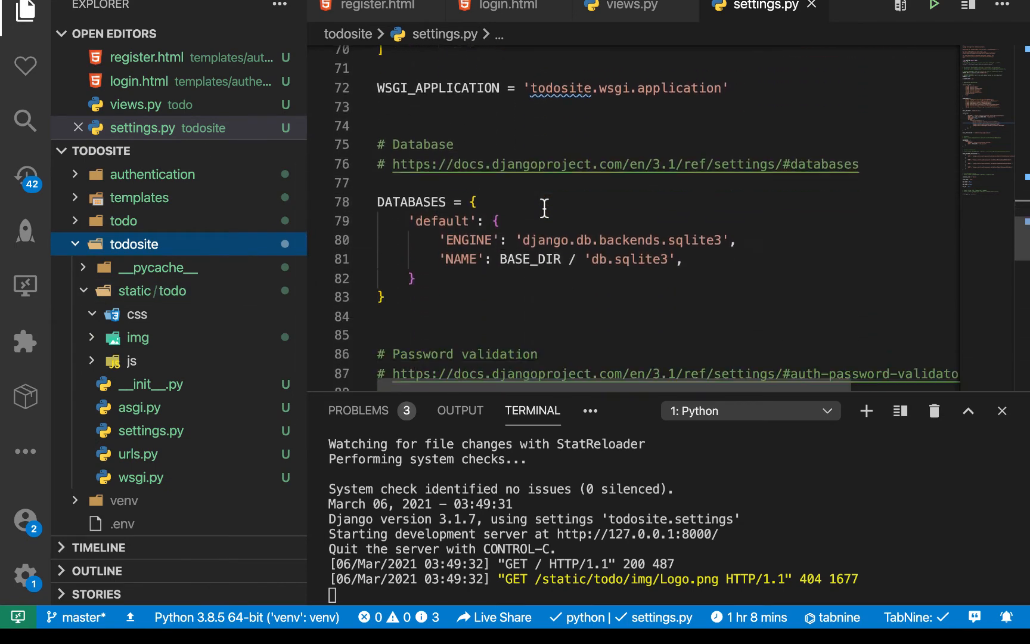
scroll(down, 3)
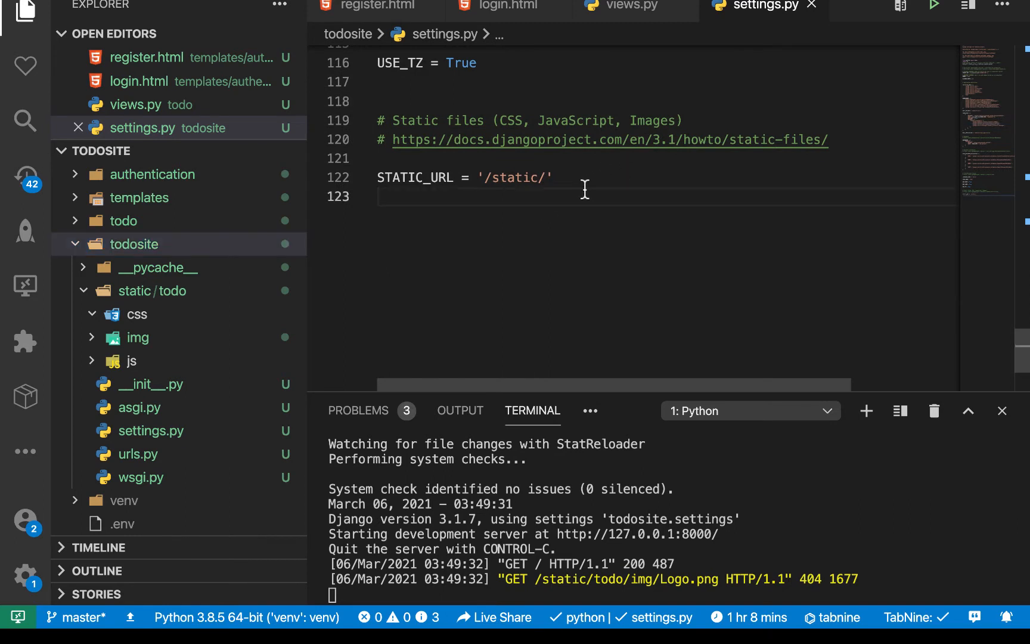
- Add STATIC_FILES_DIRS = [os.path.join(BASE_DIR, 'todosite/static')] and select static/todo for flattening
text(STATIC_FILES_DIRS=[])
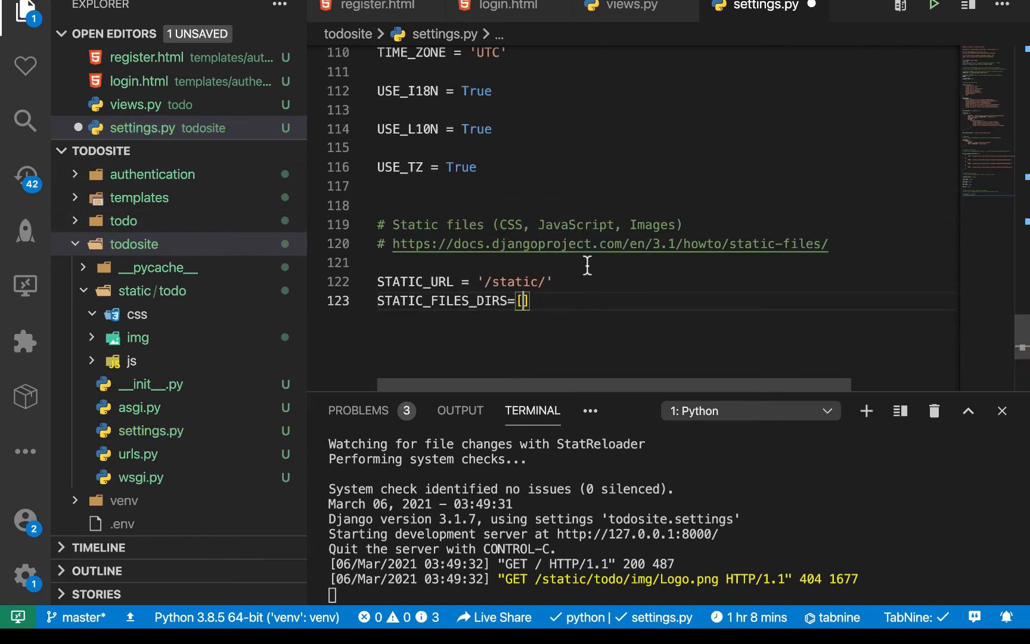
text(os)
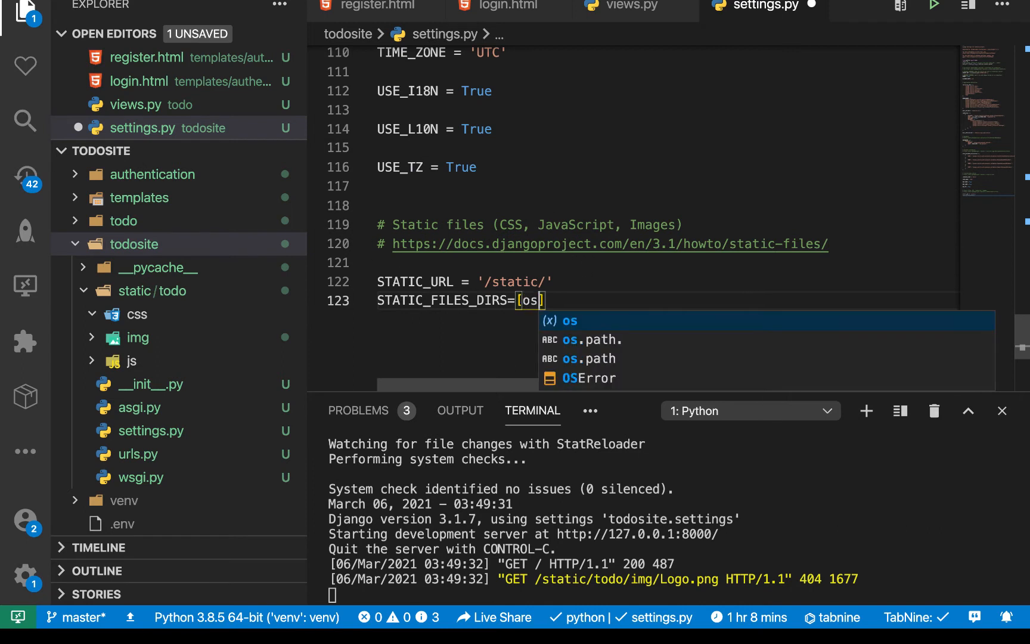
text(.path.join)
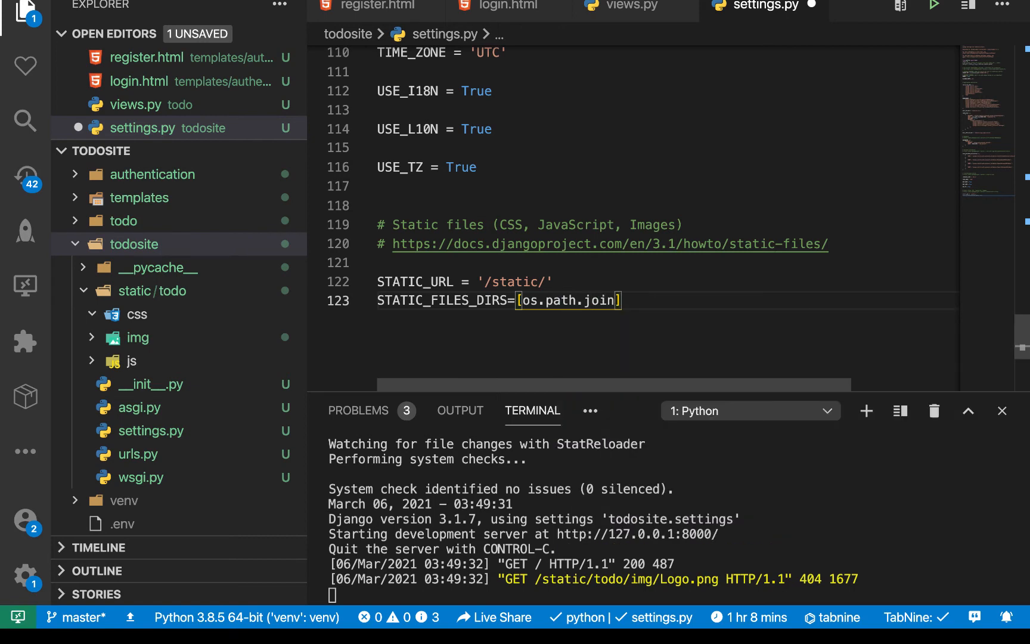
text(()
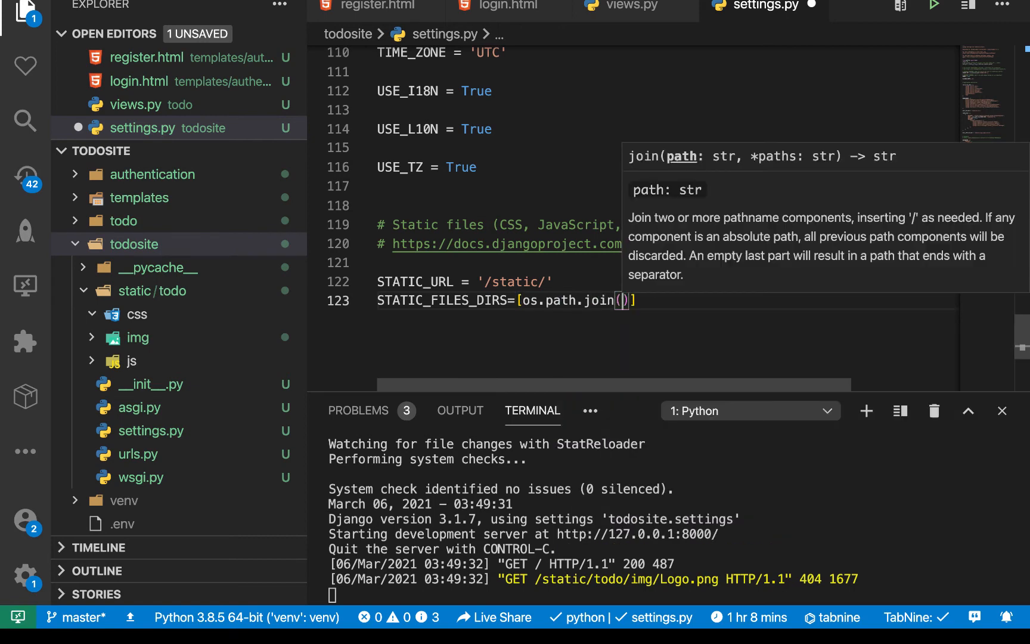
text(BASE_DIR,)
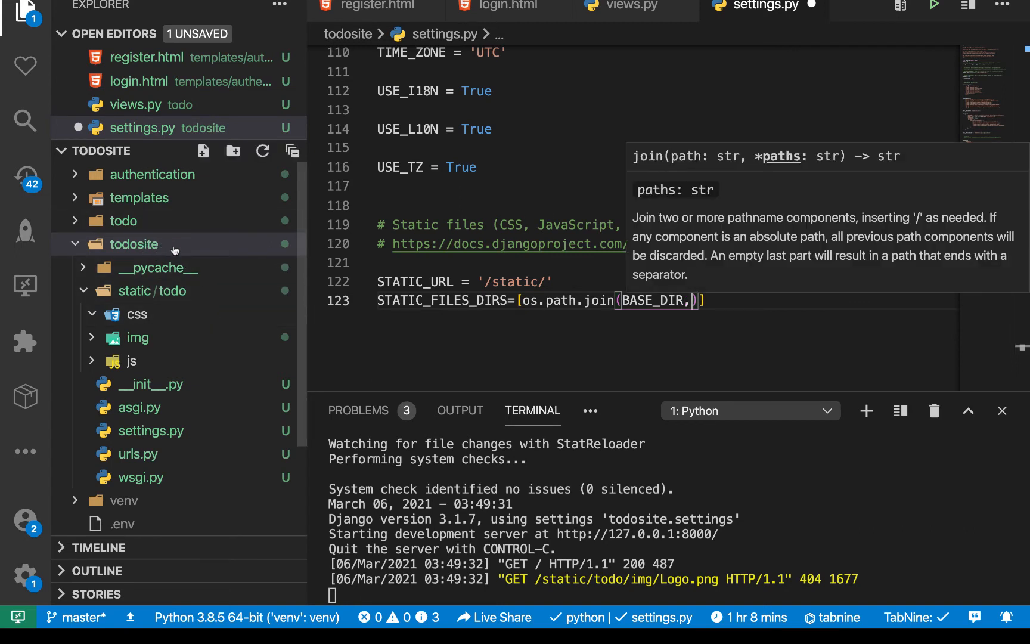
text('todosite/static')
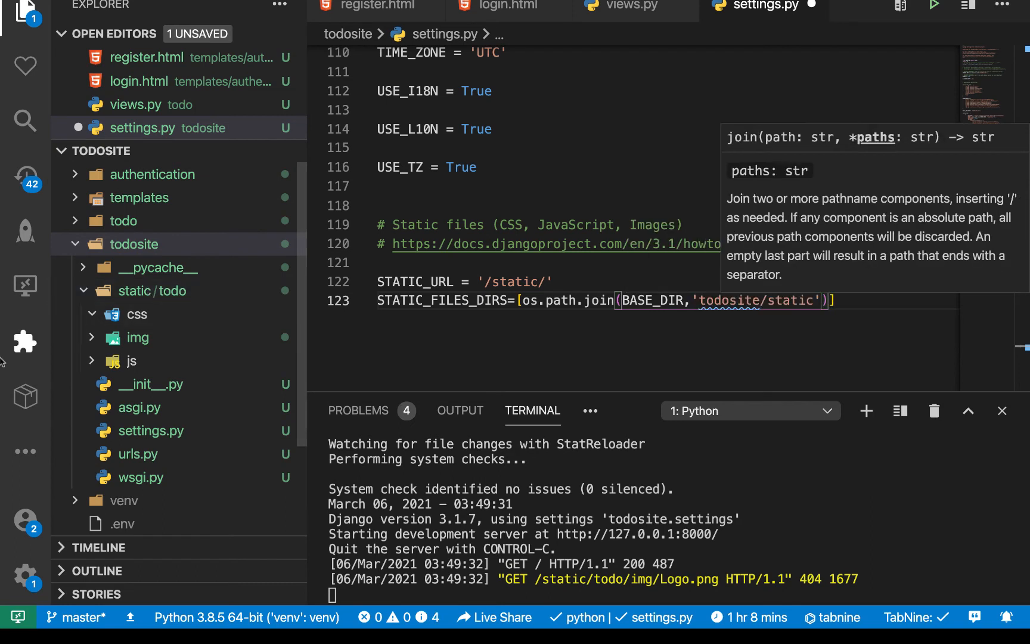
click(157, 291)
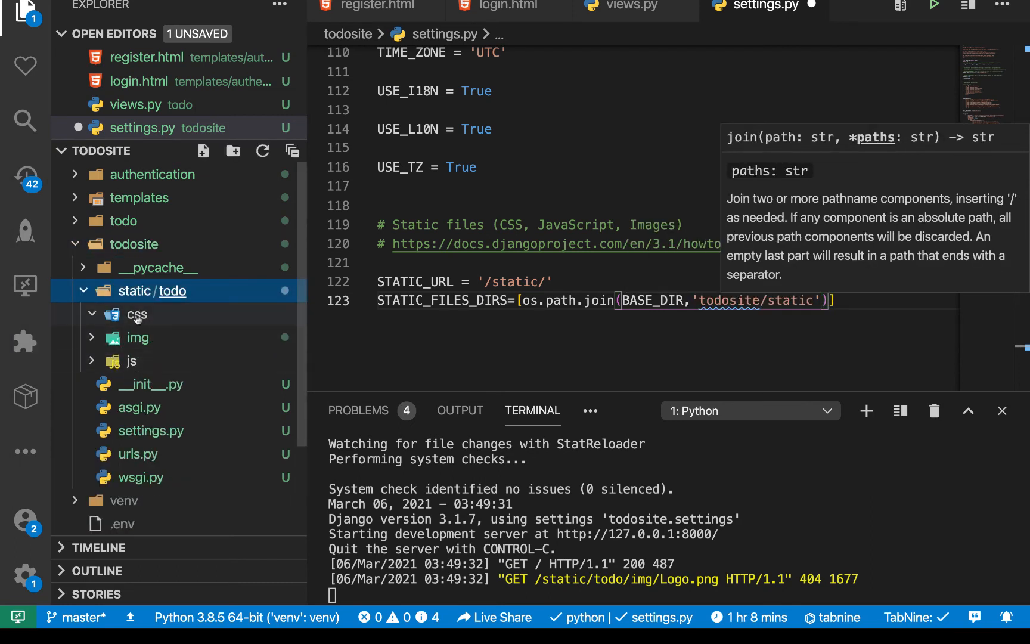
mouse_move(137, 315)
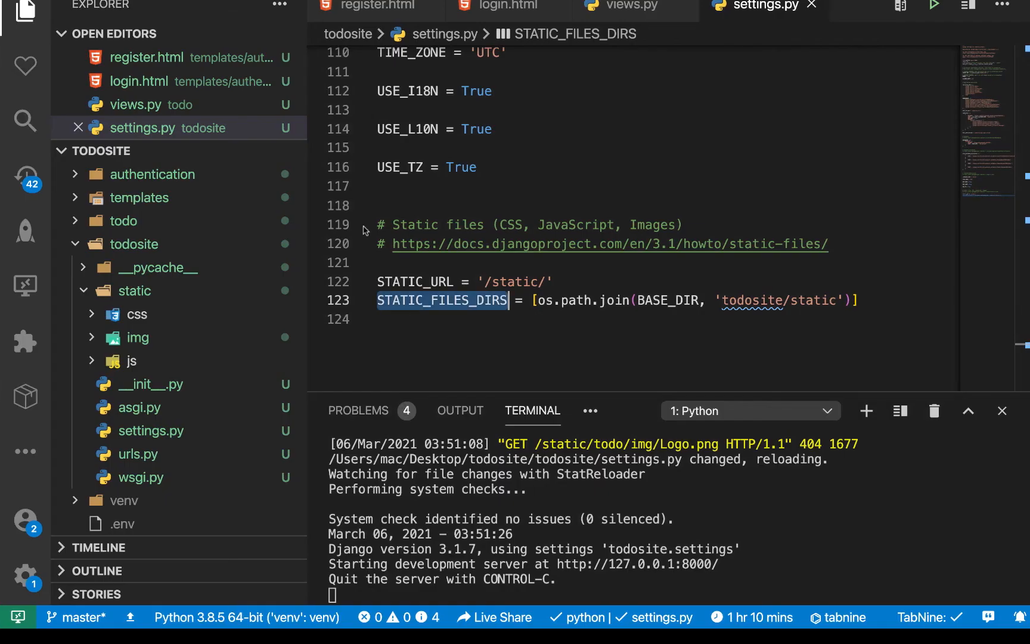
- Rename the setting to STATICFILES_DIRS, save, and open templates/todo/index.html
key(Backspace)
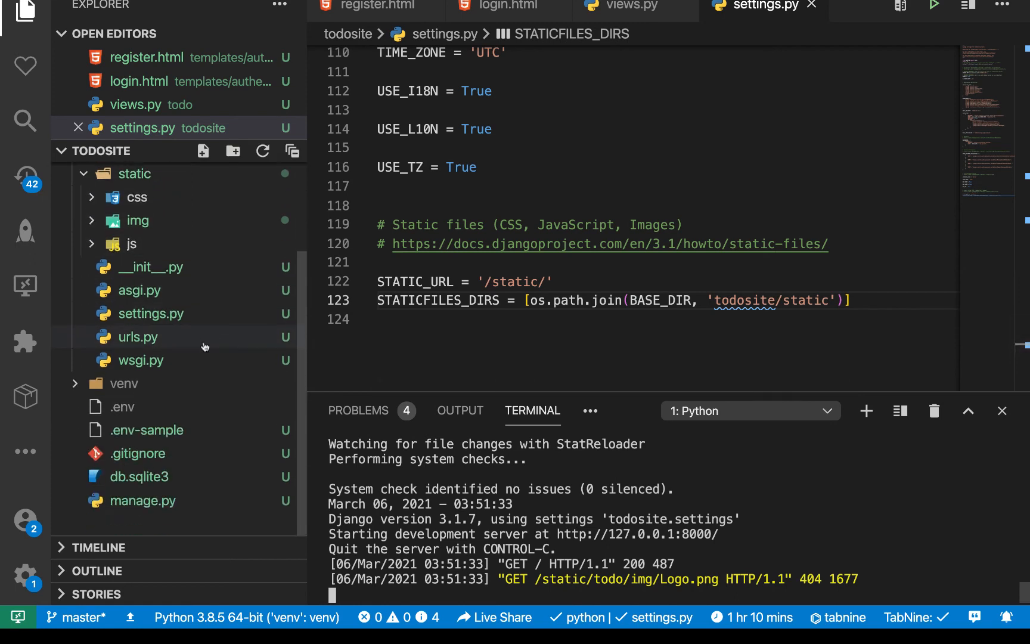
click(139, 197)
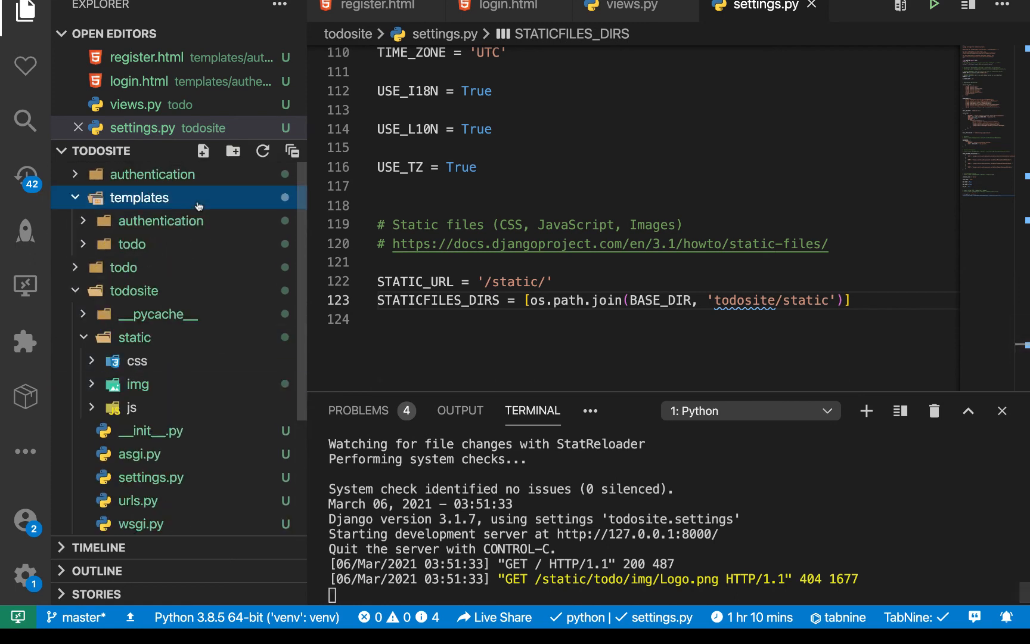
click(158, 291)
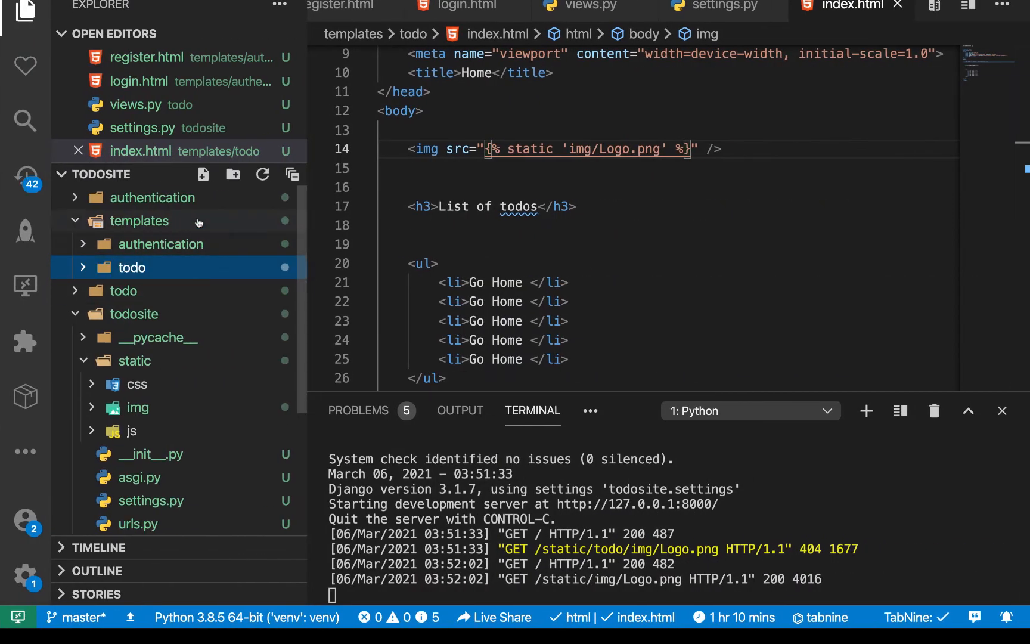
- Delete the empty line 16 below the logo img tag in index.html
click(140, 220)
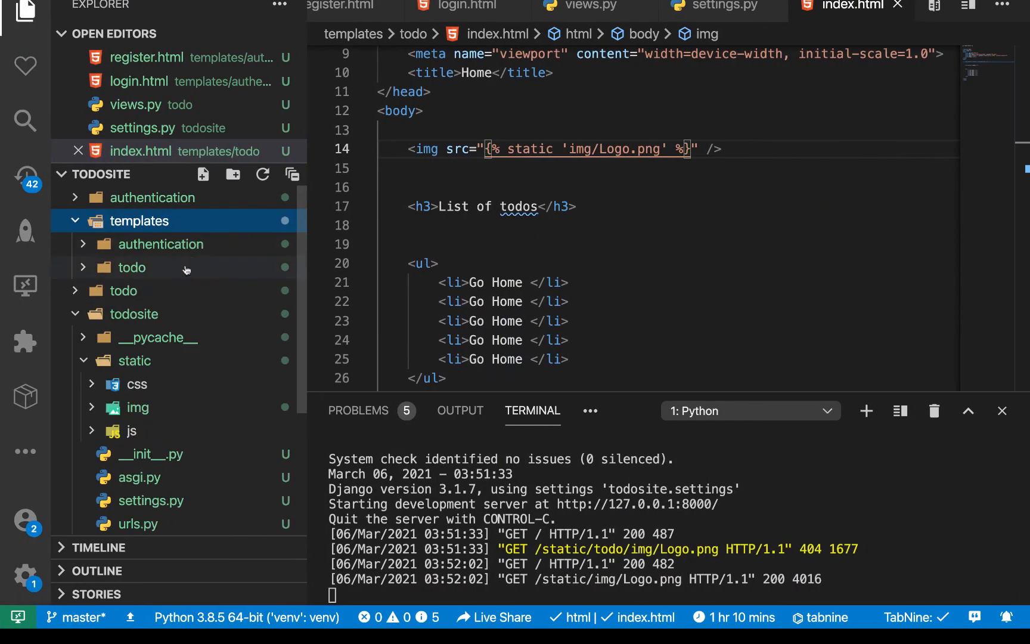
click(133, 314)
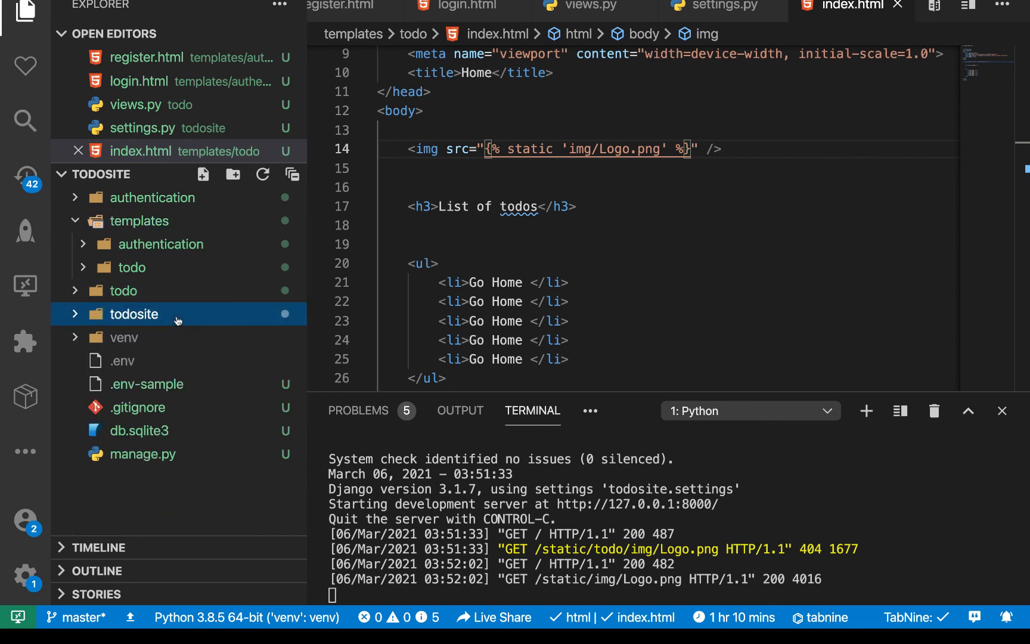
click(134, 314)
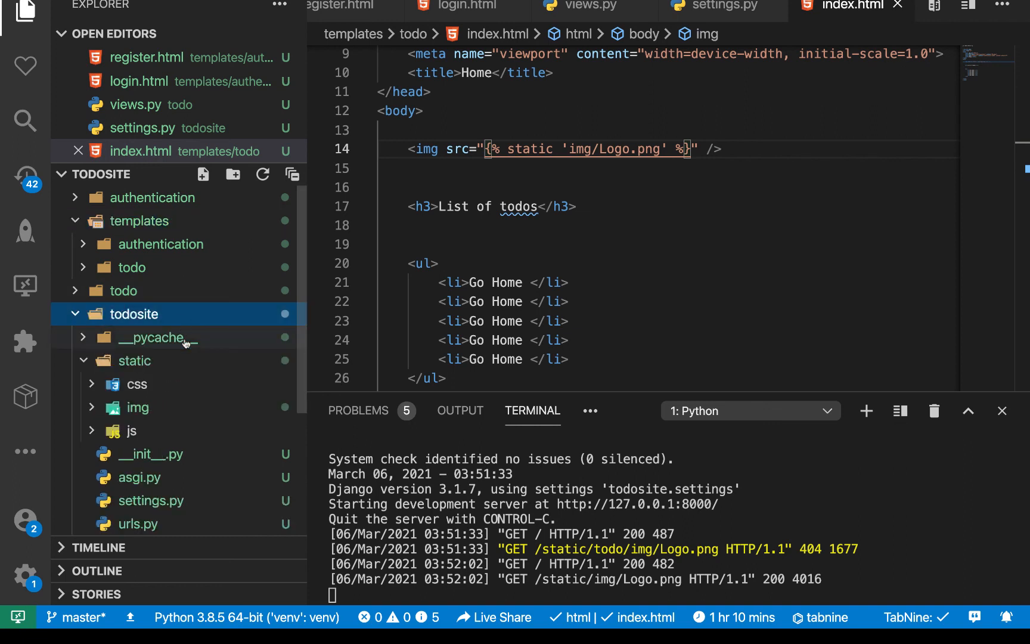
click(446, 186)
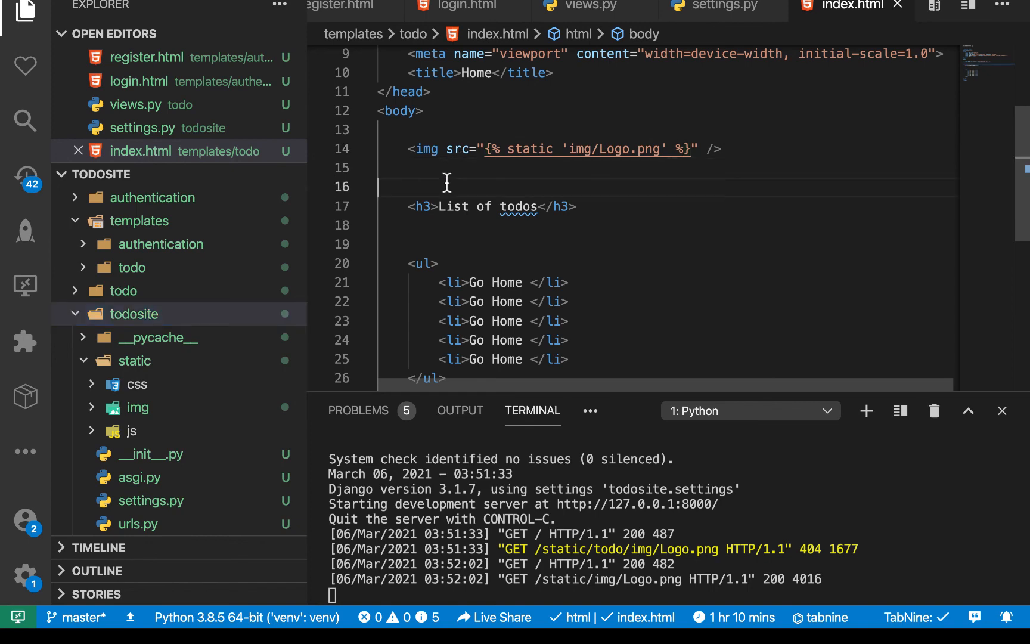
key(Backspace)
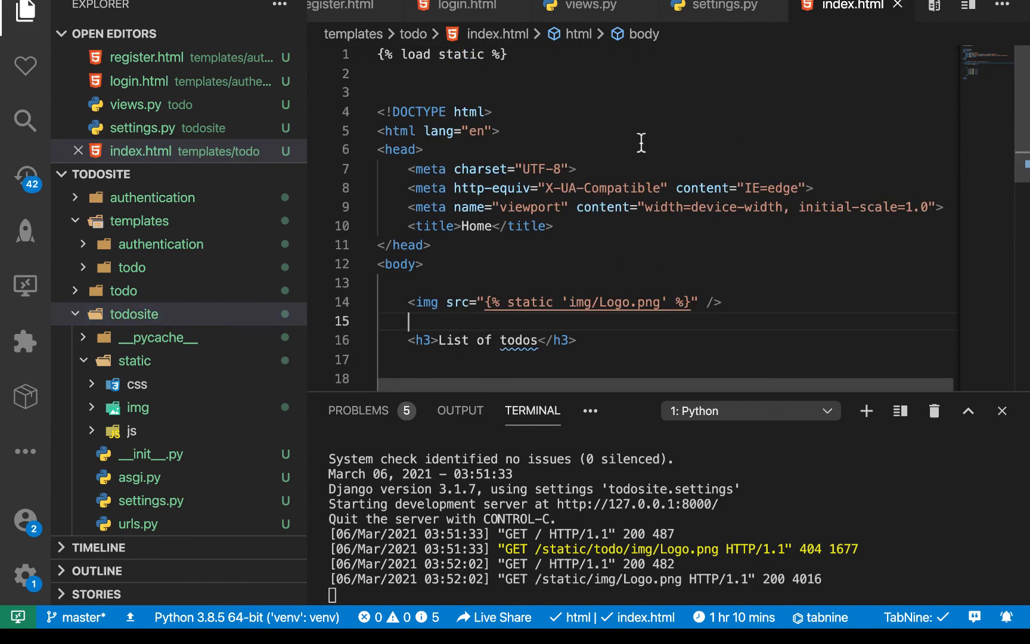
scroll(down, 3)
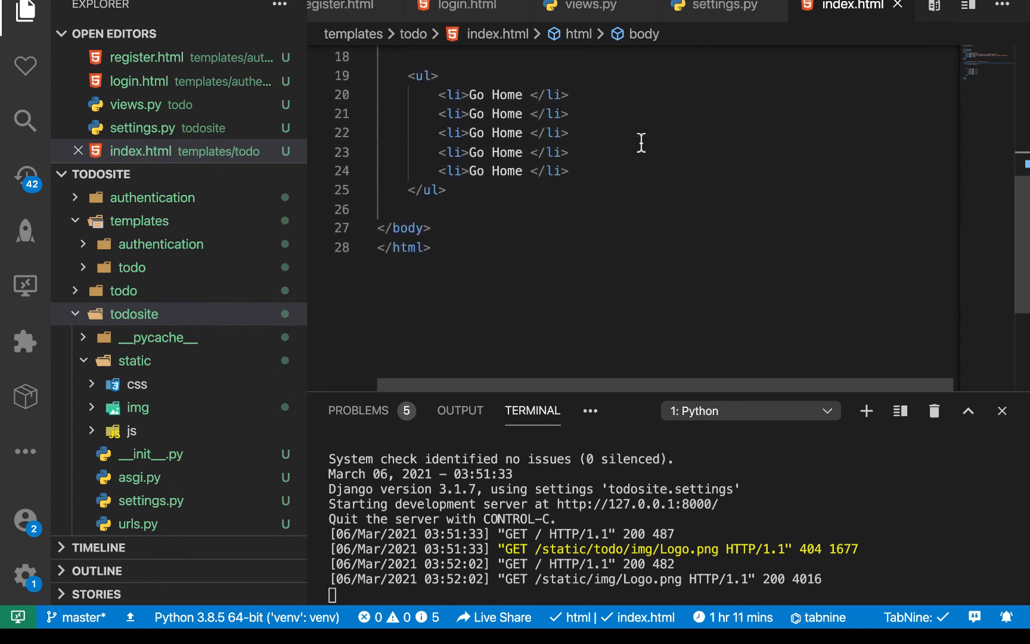